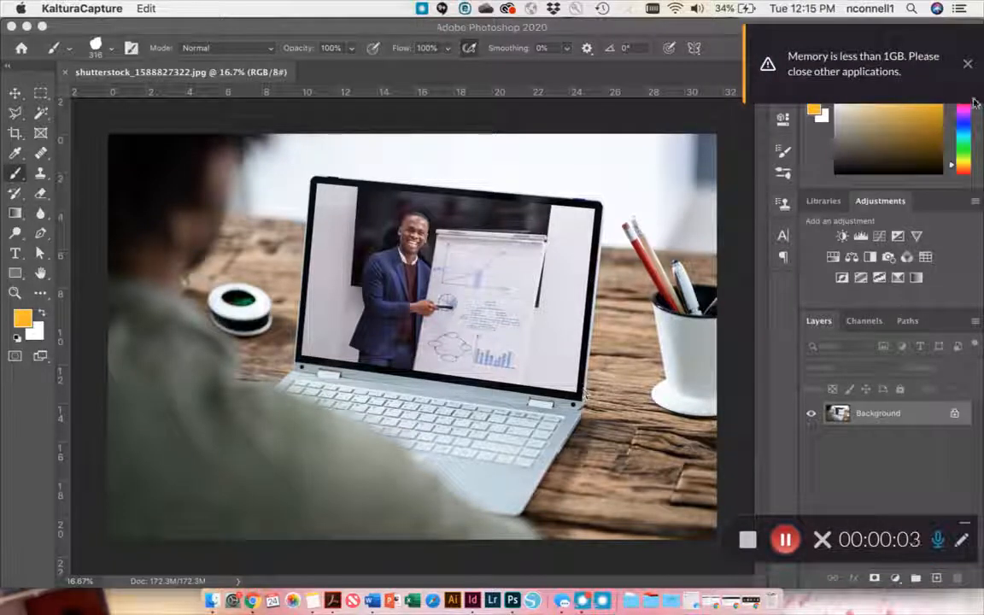
# Dismiss the low-memory notice and unlock the Background into editable Layer 0
pyautogui.click(967, 63)
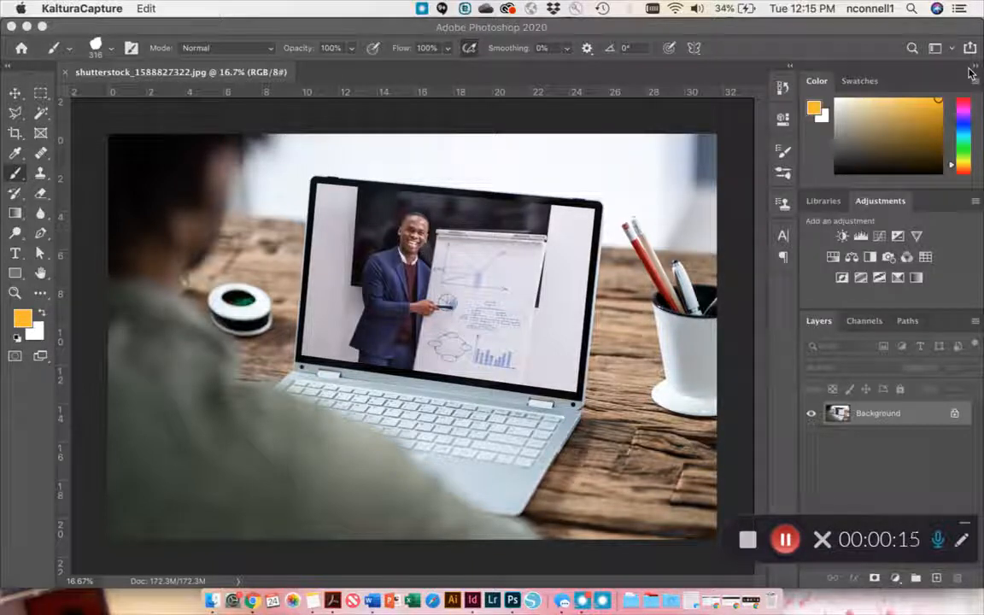
pyautogui.moveTo(521, 389)
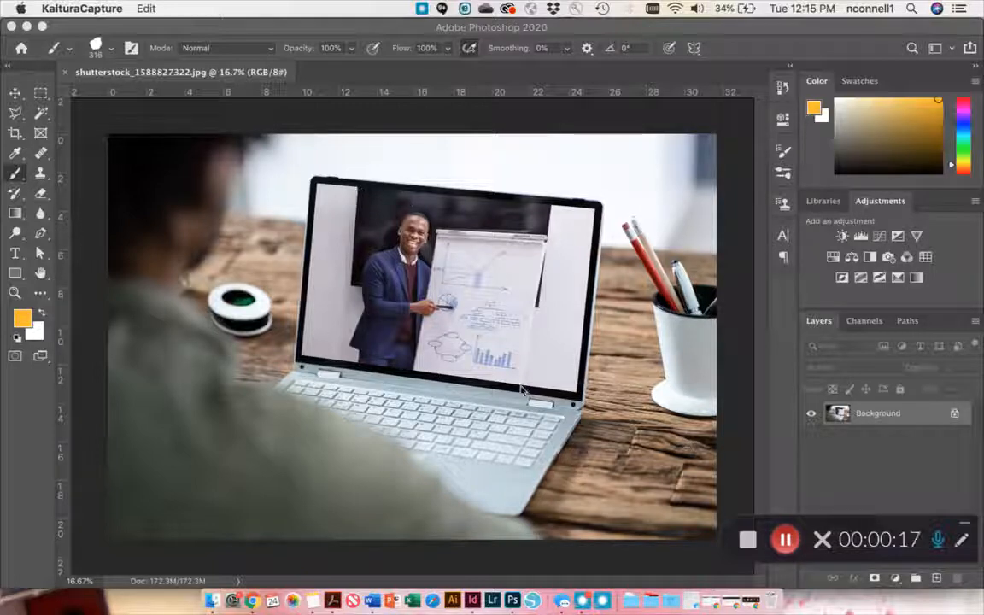
pyautogui.moveTo(396, 304)
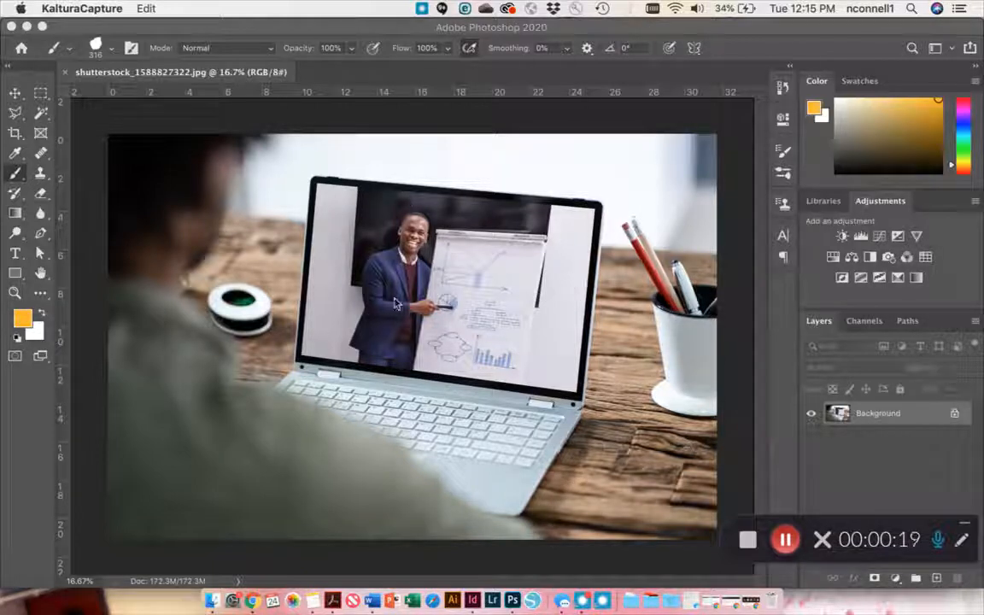
pyautogui.moveTo(205, 384)
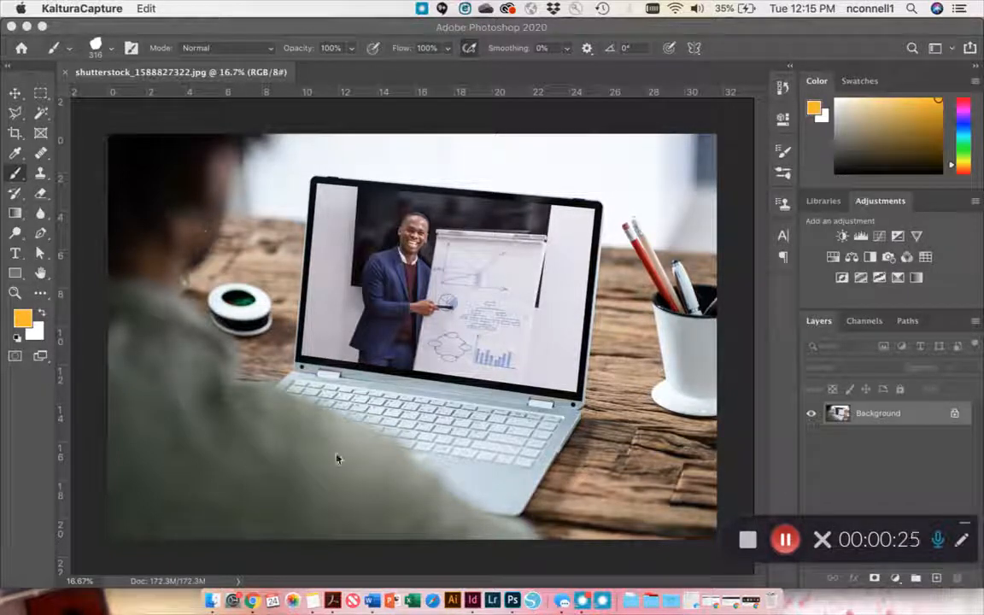
pyautogui.moveTo(478, 309)
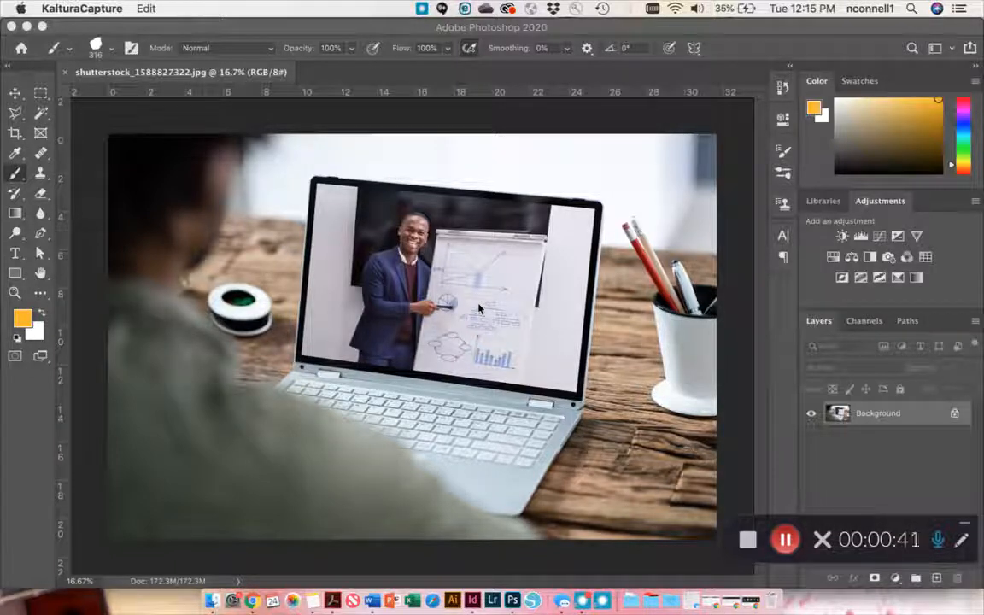
pyautogui.moveTo(577, 243)
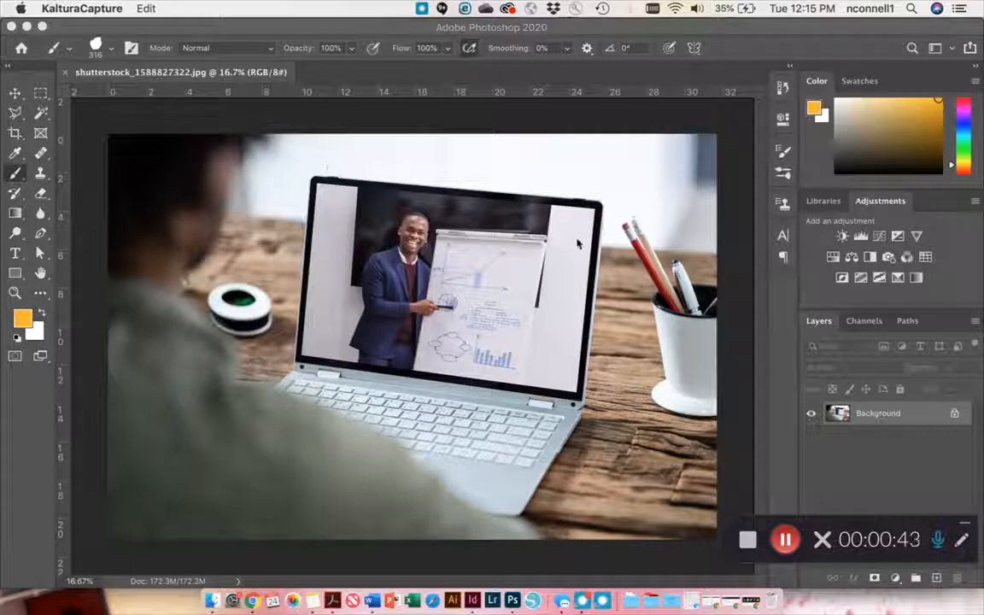
pyautogui.moveTo(357, 201)
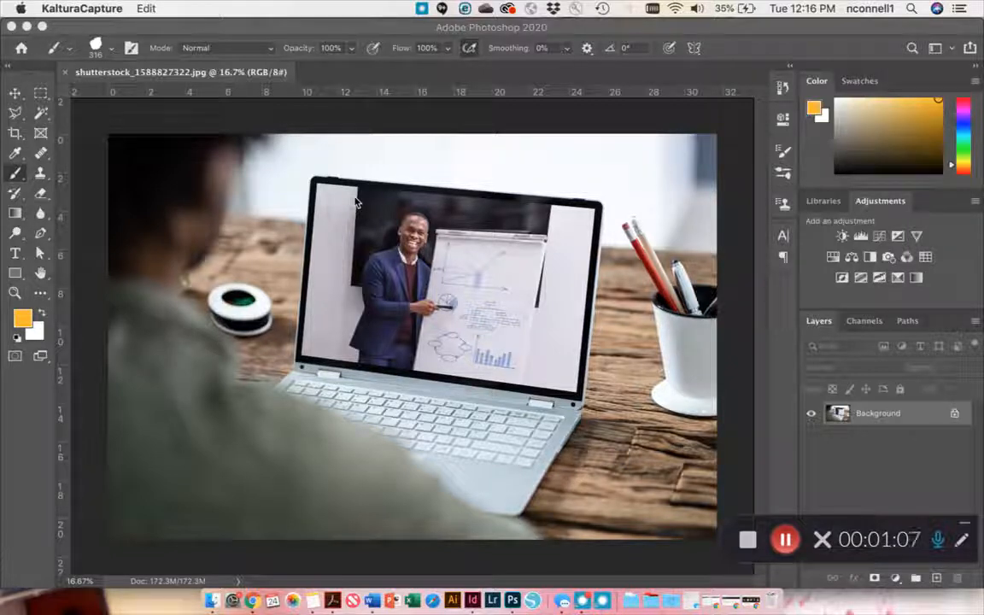
pyautogui.moveTo(929, 493)
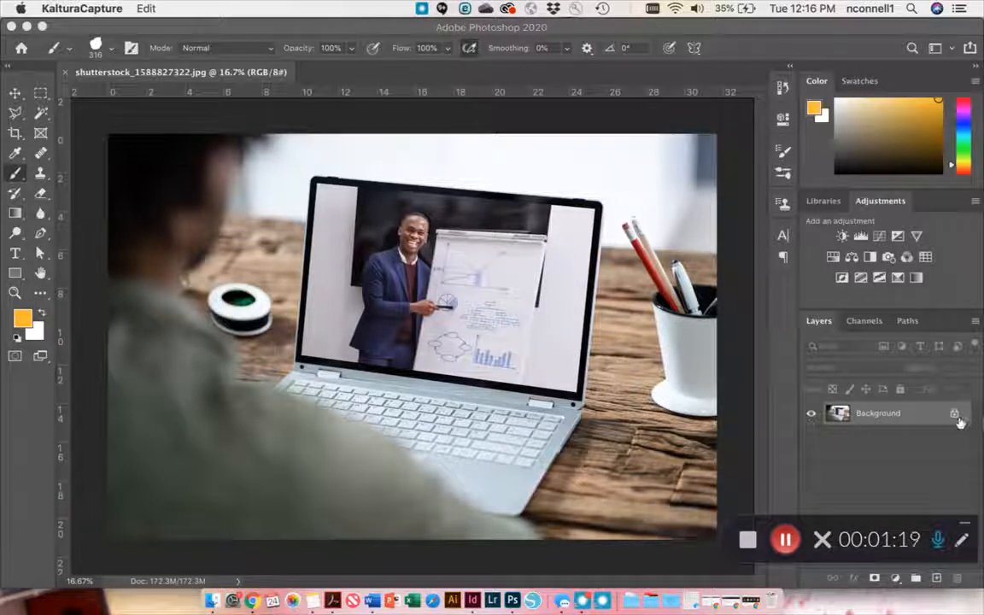
pyautogui.click(513, 341)
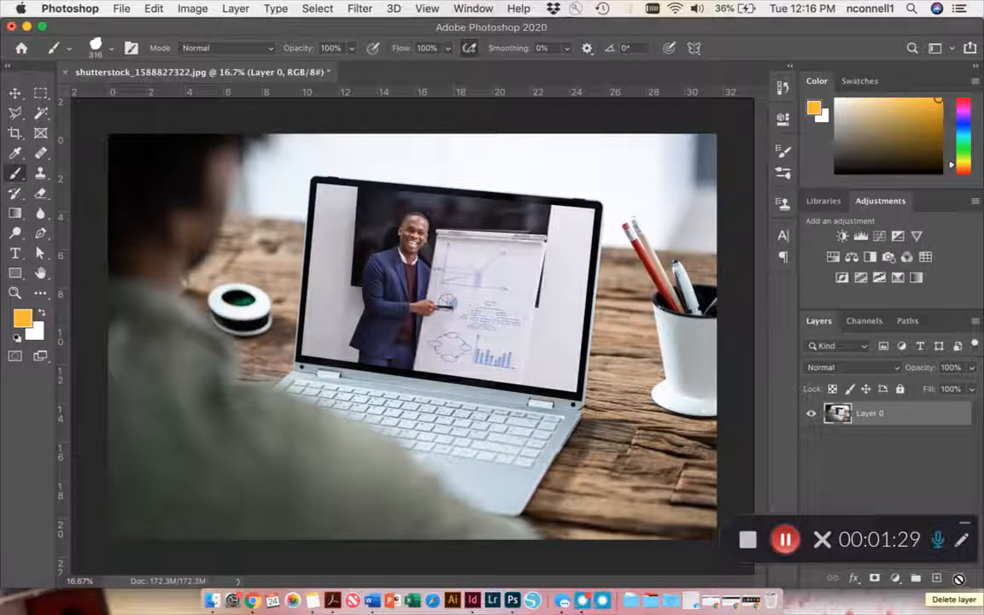
pyautogui.moveTo(106, 314)
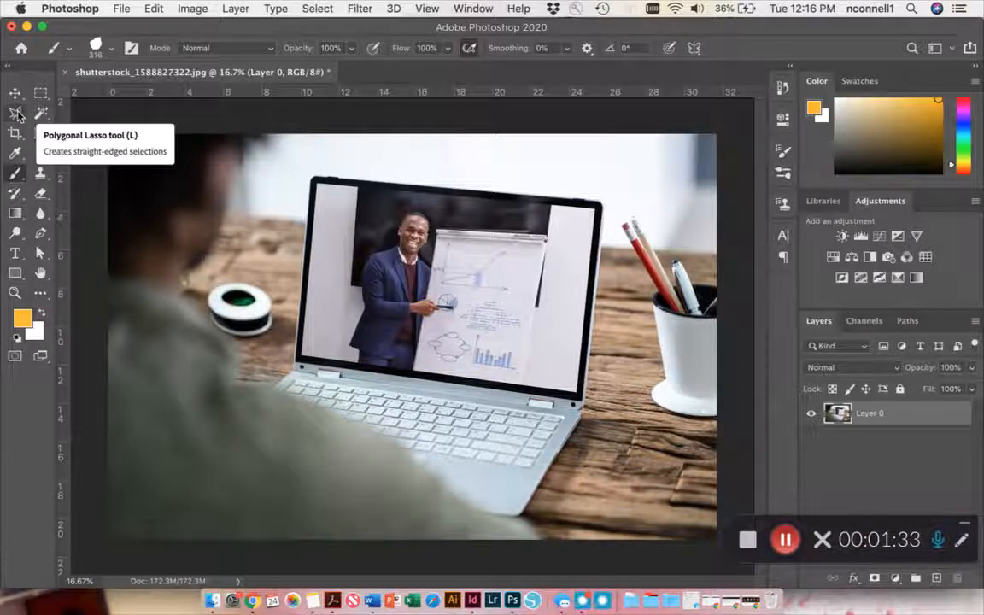
pyautogui.click(15, 113)
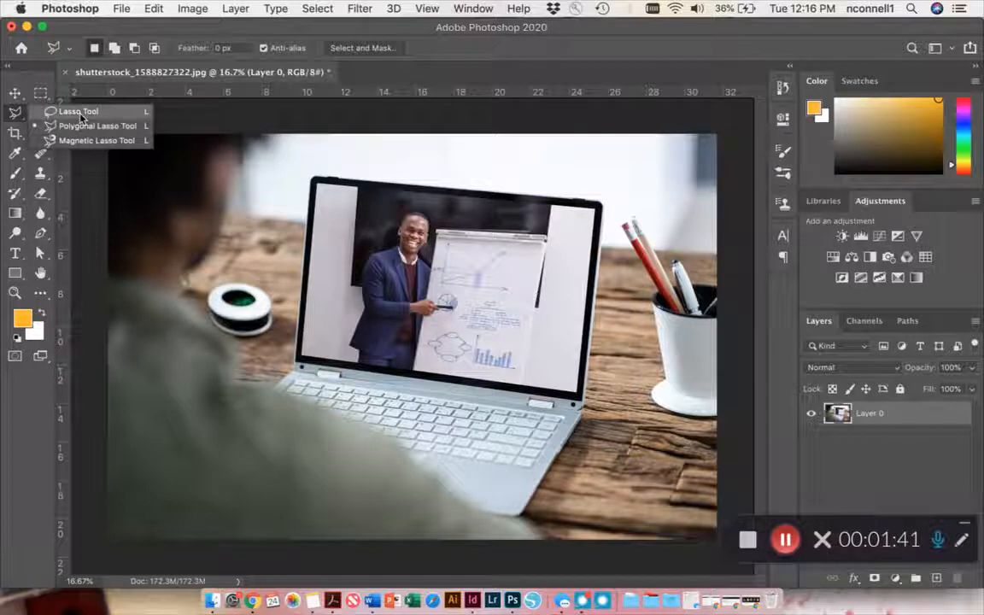
pyautogui.moveTo(98, 126)
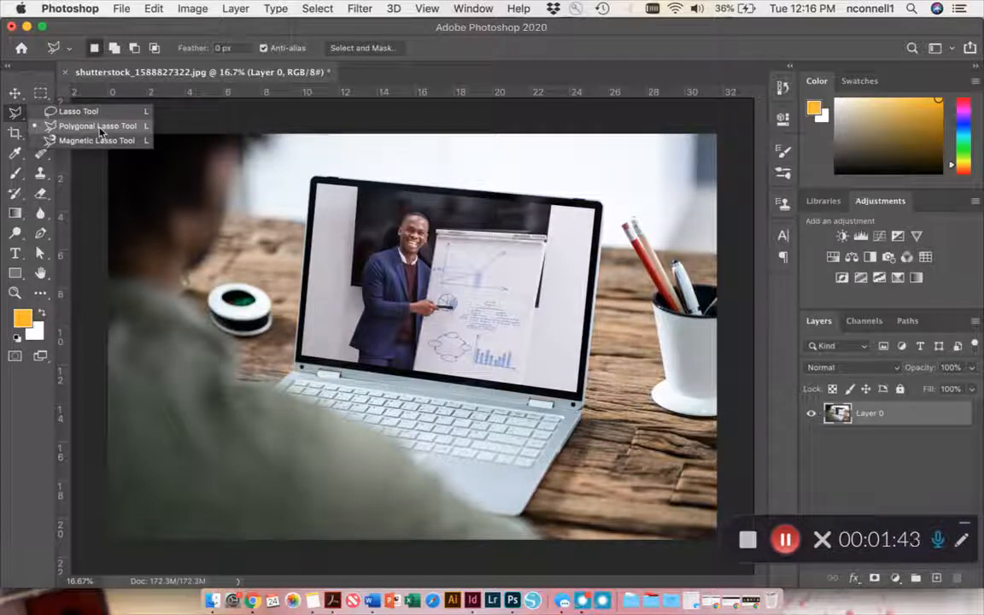
# Select the laptop screen with the Polygonal Lasso and delete it to transparency
pyautogui.click(79, 111)
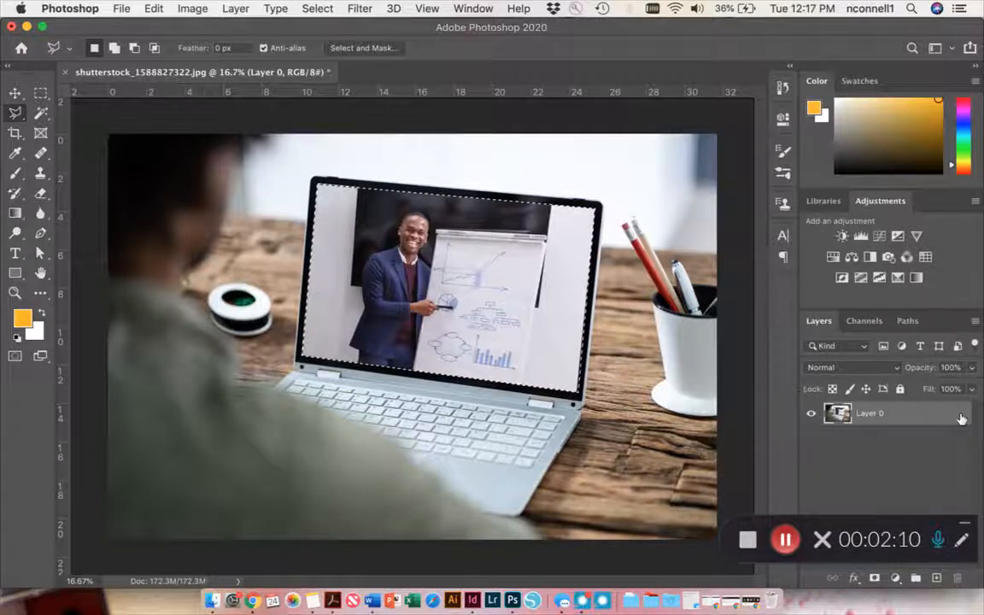
pyautogui.press('Delete')
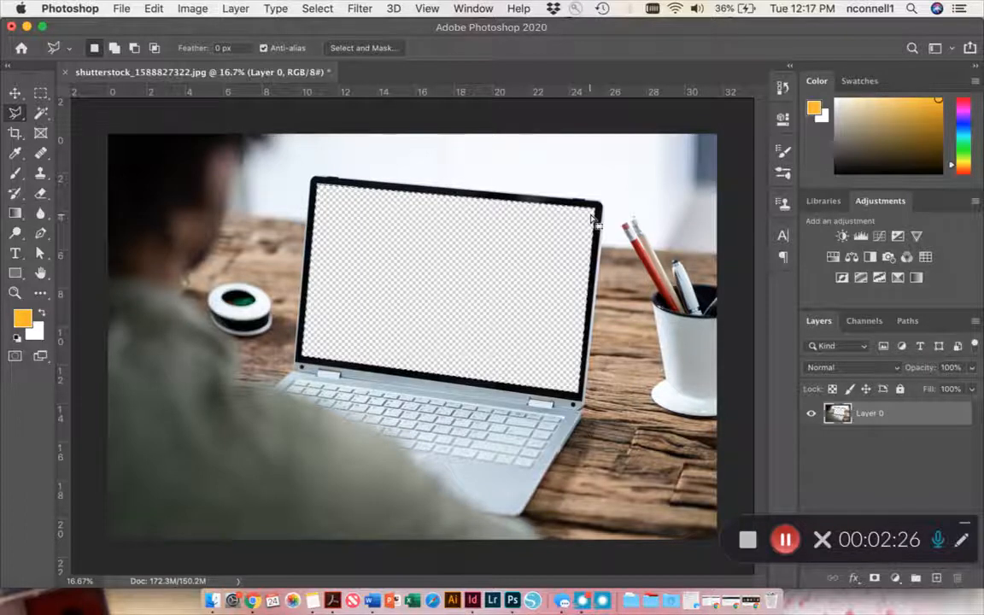
# Deselect the selection around the emptied laptop screen
pyautogui.click(318, 7)
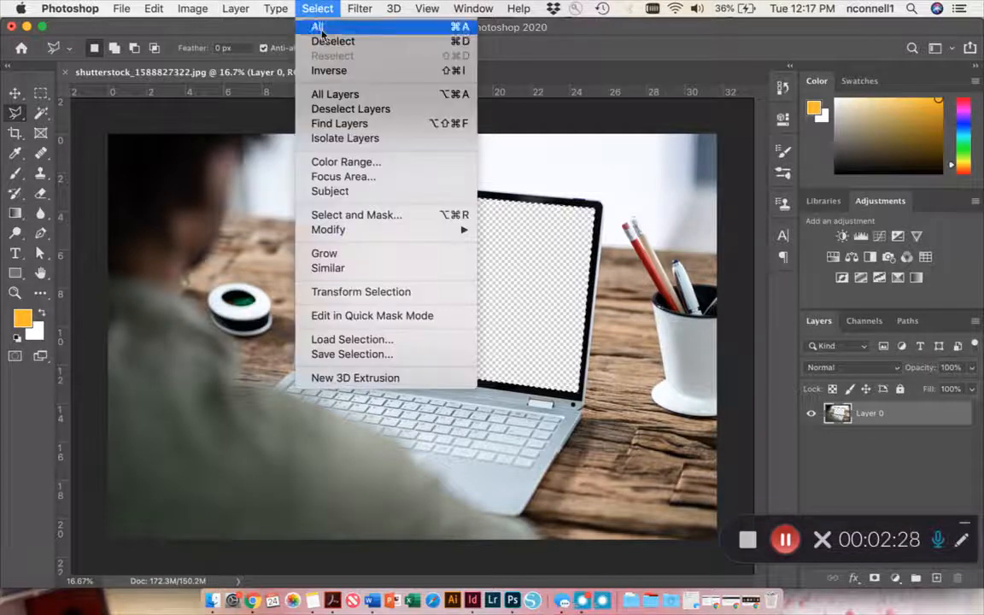
pyautogui.moveTo(333, 41)
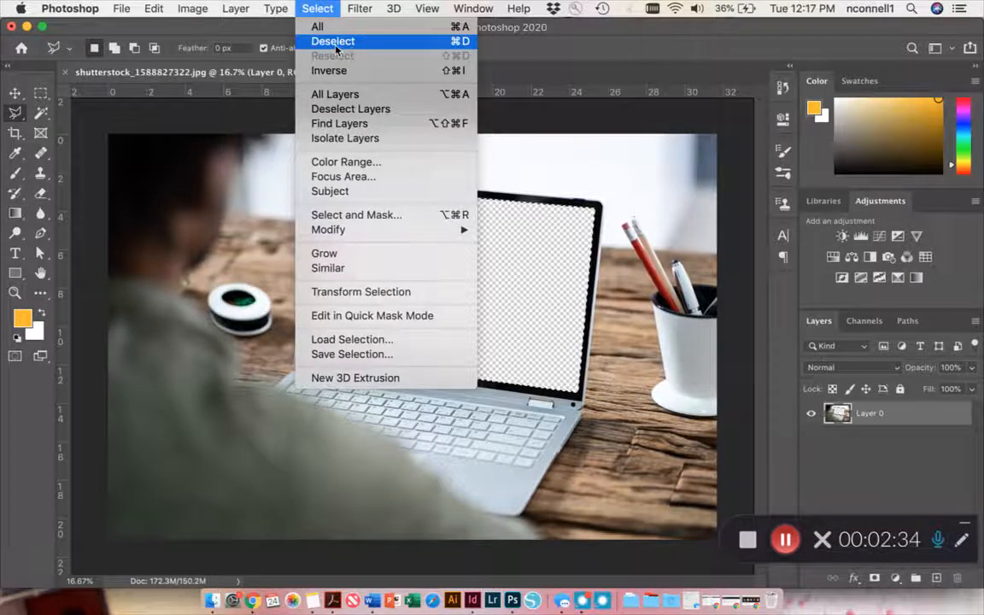
pyautogui.click(332, 41)
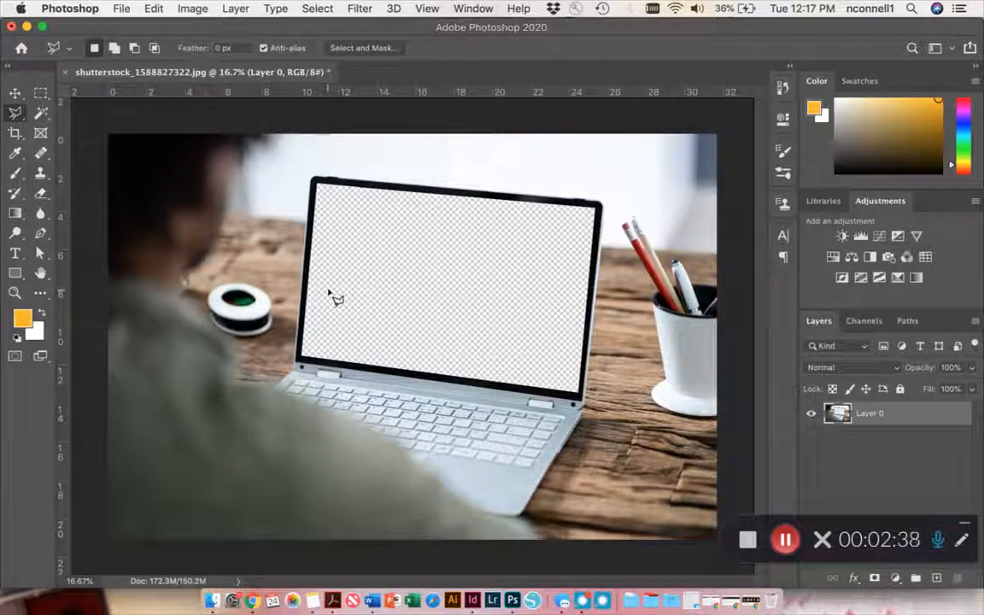
pyautogui.moveTo(608, 465)
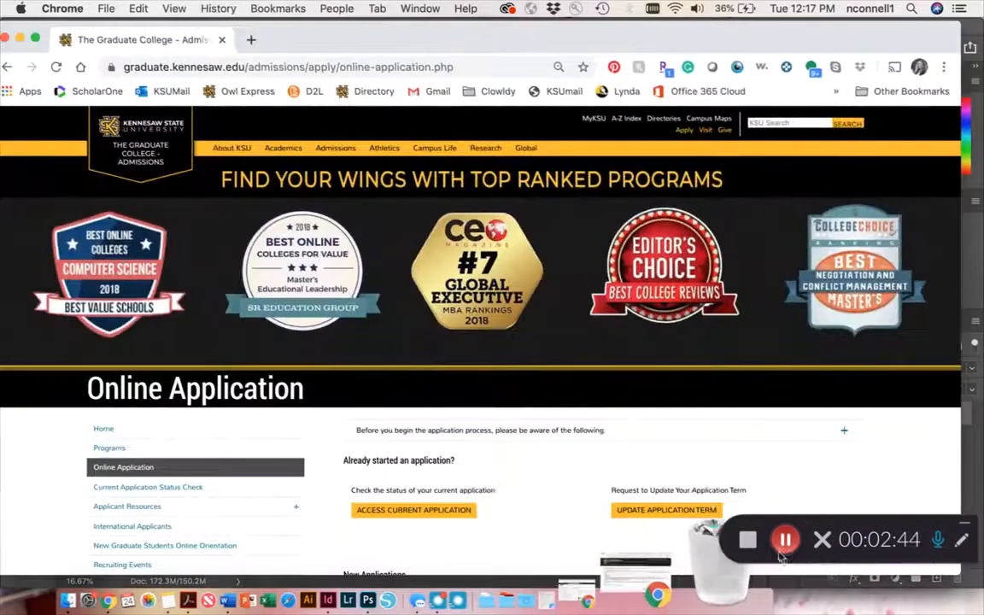
pyautogui.moveTo(869, 478)
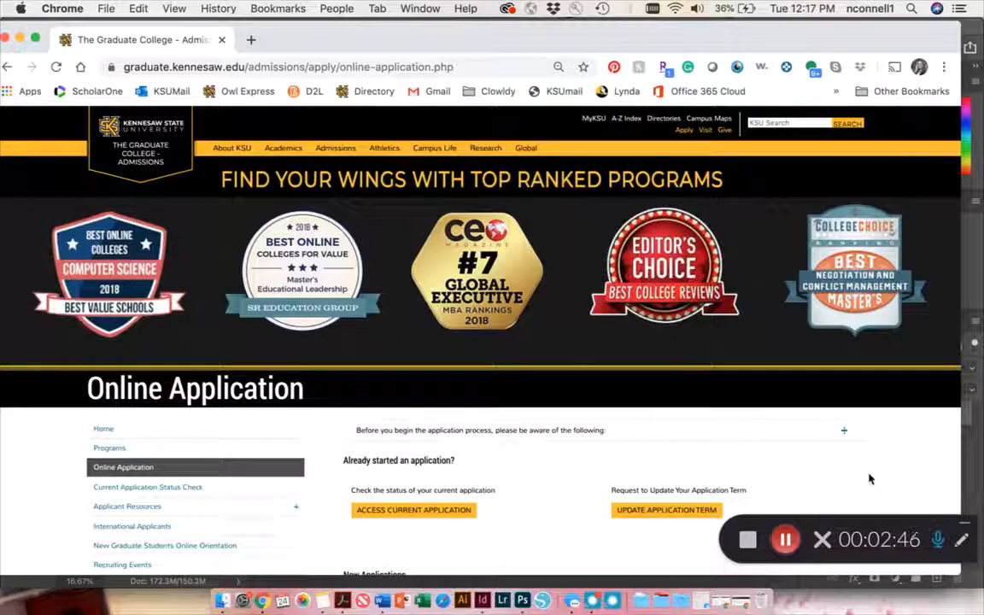
pyautogui.moveTo(458, 169)
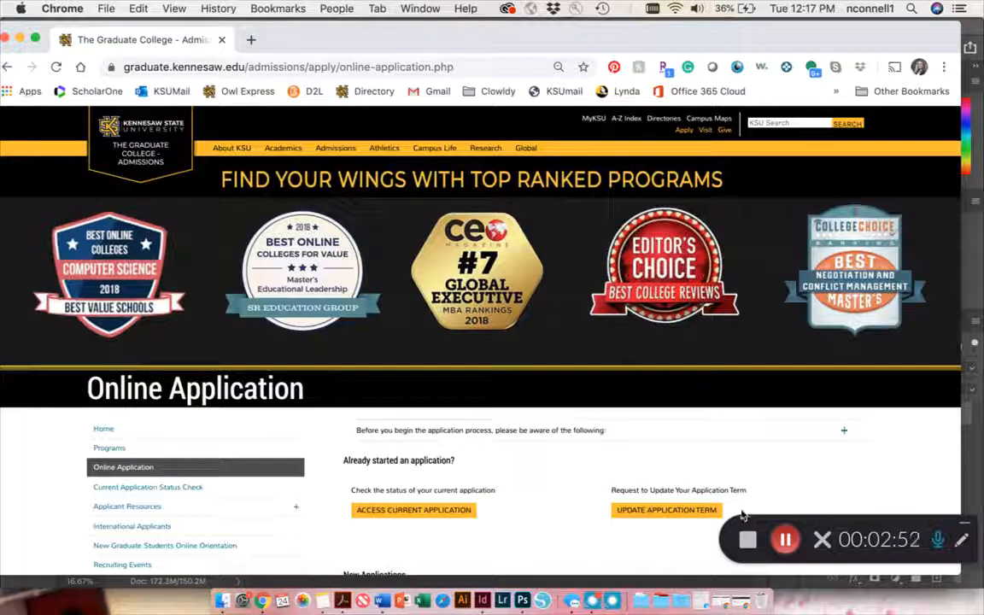
pyautogui.moveTo(618, 441)
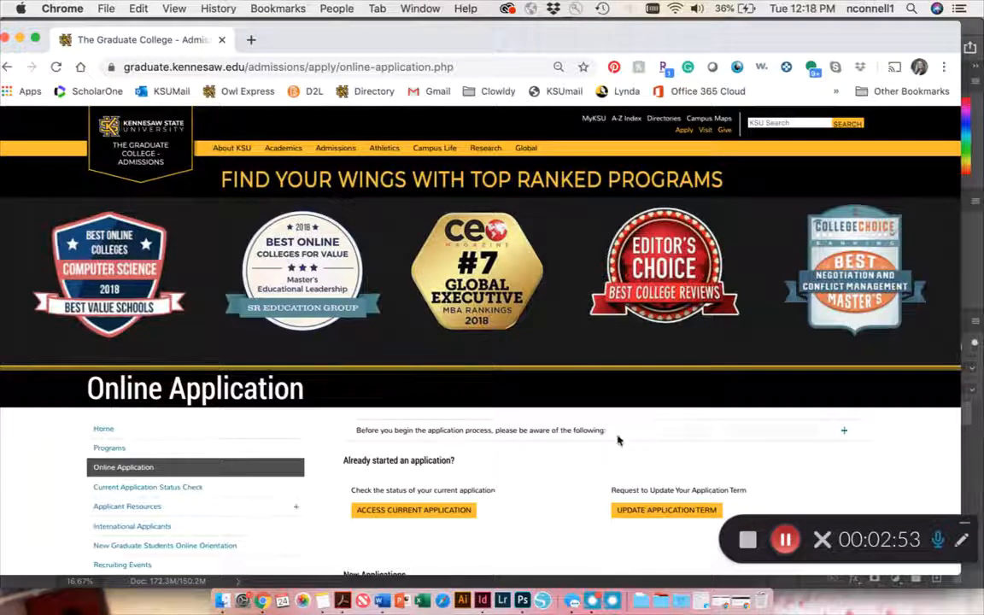
pyautogui.moveTo(393, 475)
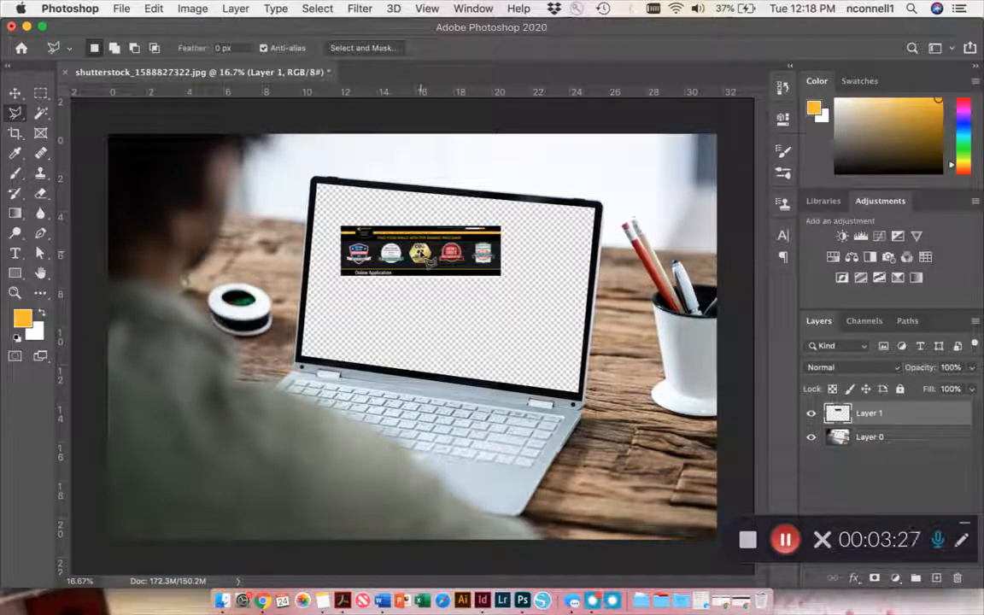
# Look at the File menu's Place Linked command with the website layer in place
pyautogui.click(121, 9)
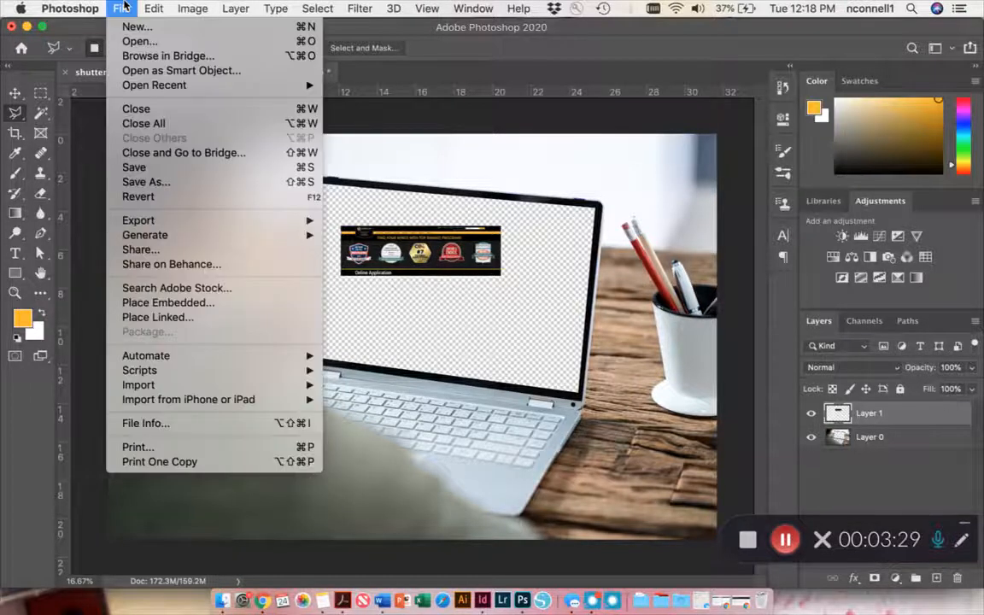
pyautogui.moveTo(157, 316)
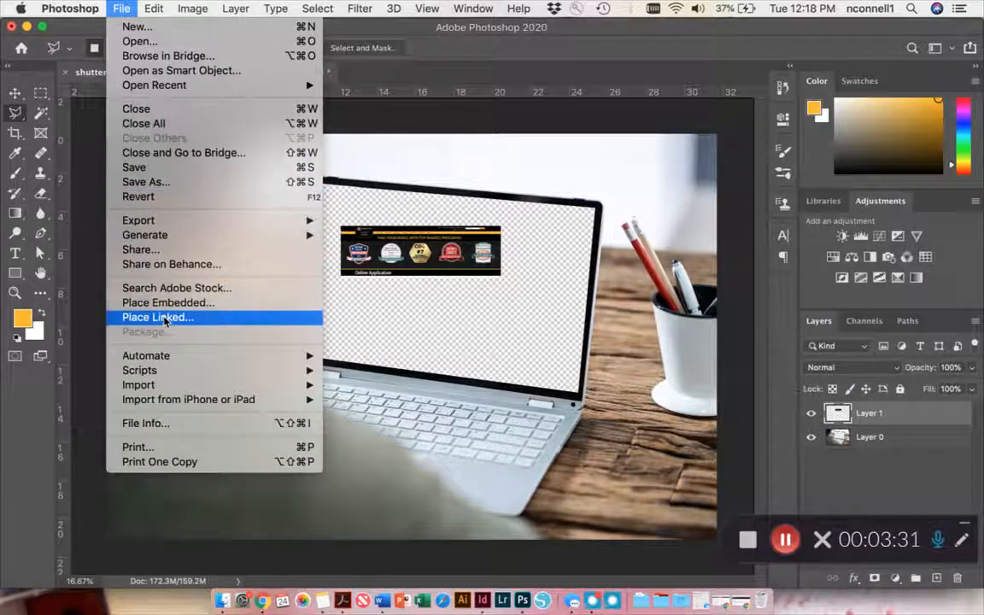
pyautogui.moveTo(167, 302)
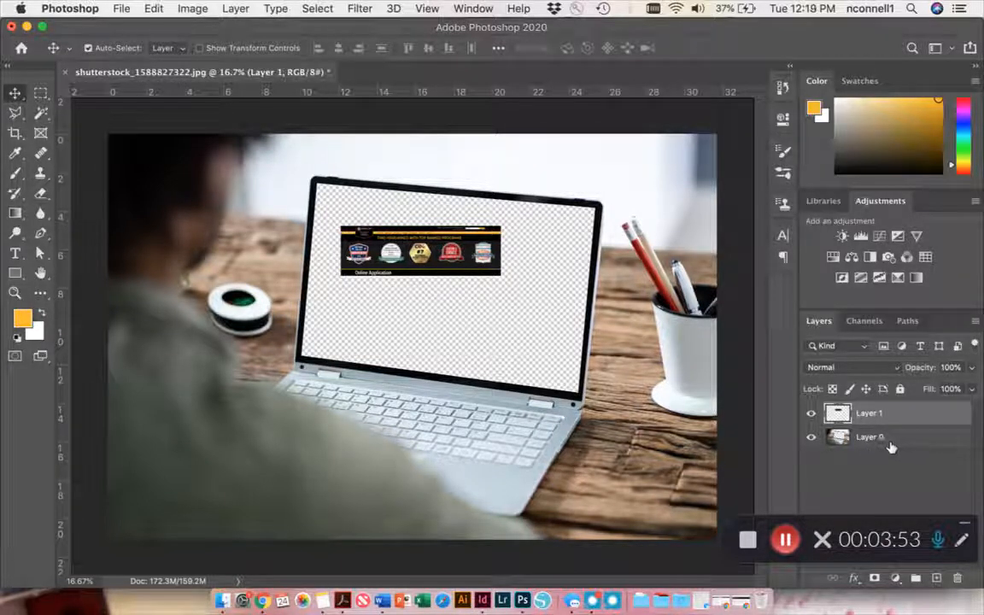
# Select the website screenshot layer and drag it to the screen's top-left corner
pyautogui.click(867, 411)
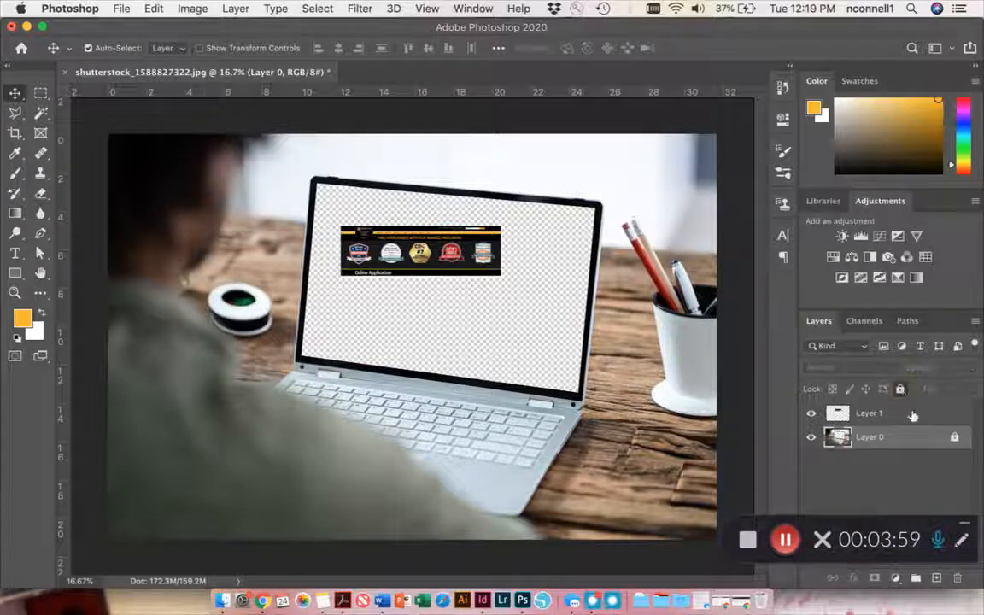
pyautogui.moveTo(915, 427)
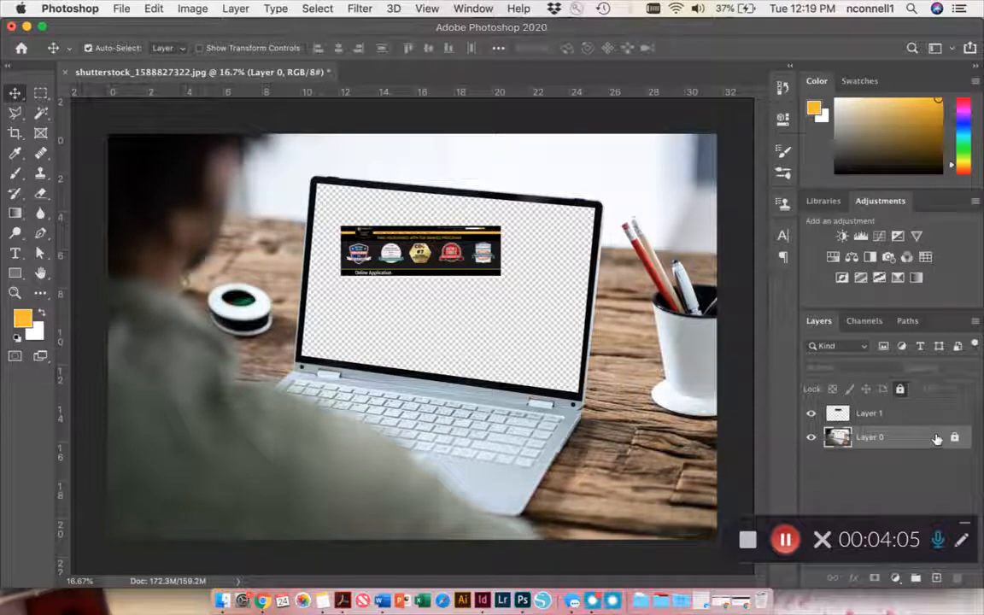
pyautogui.click(867, 411)
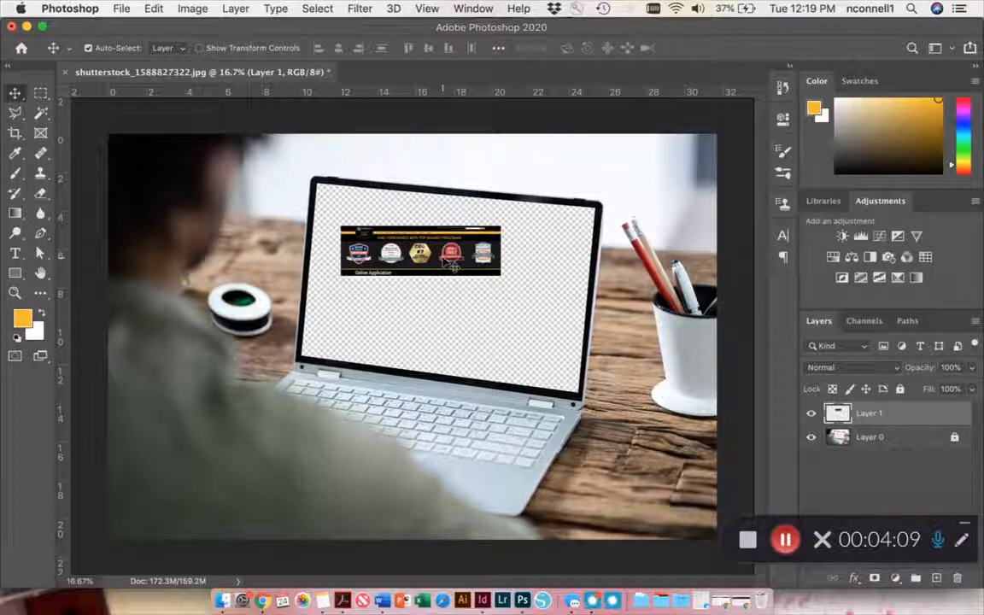
pyautogui.moveTo(420, 249); pyautogui.dragTo(396, 236)
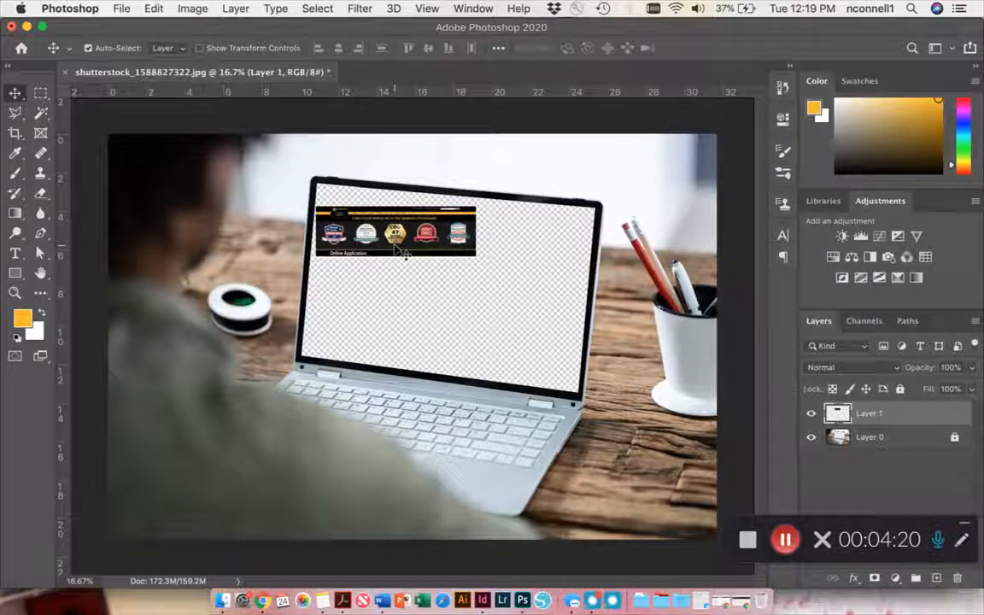
# Free Transform Layer 1, scaling the screenshot to span the laptop screen's top width
pyautogui.click(192, 8)
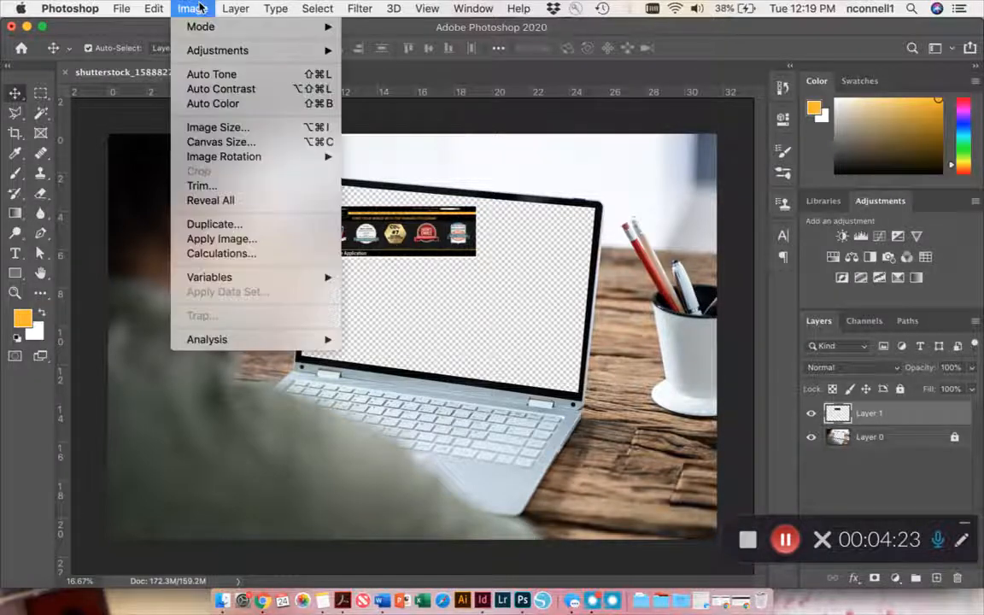
pyautogui.click(154, 6)
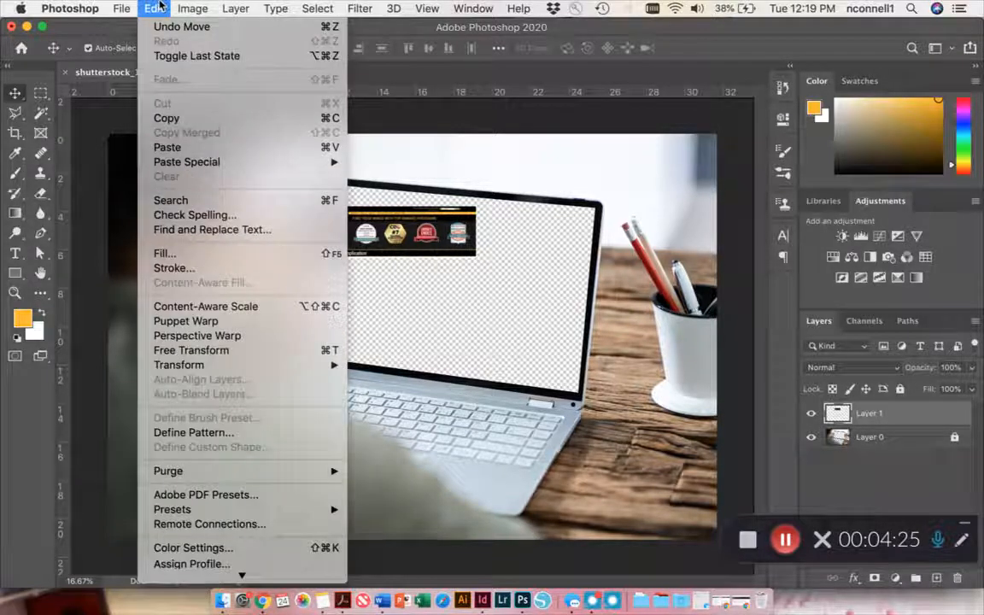
pyautogui.moveTo(191, 350)
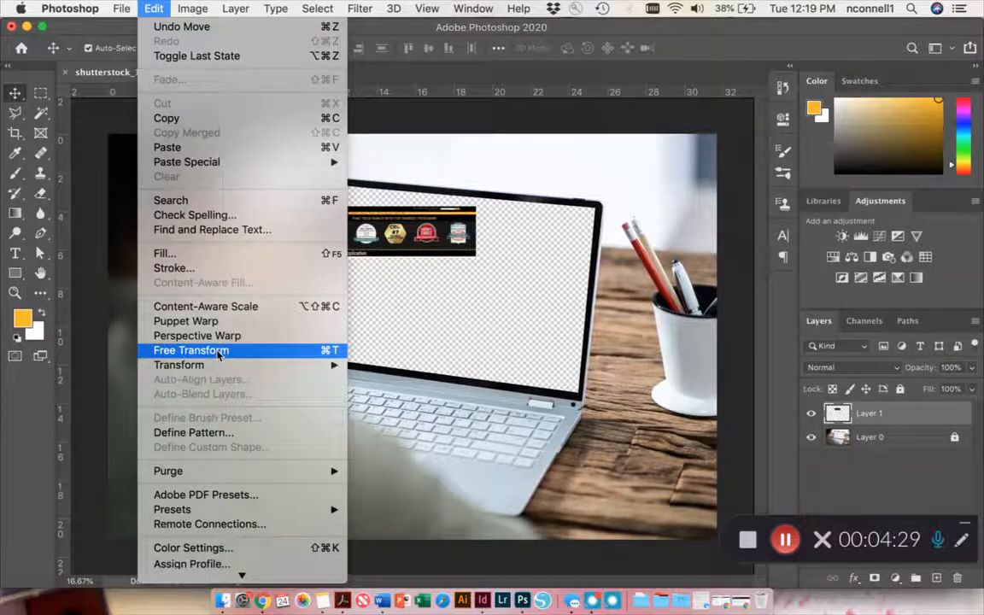
pyautogui.click(191, 351)
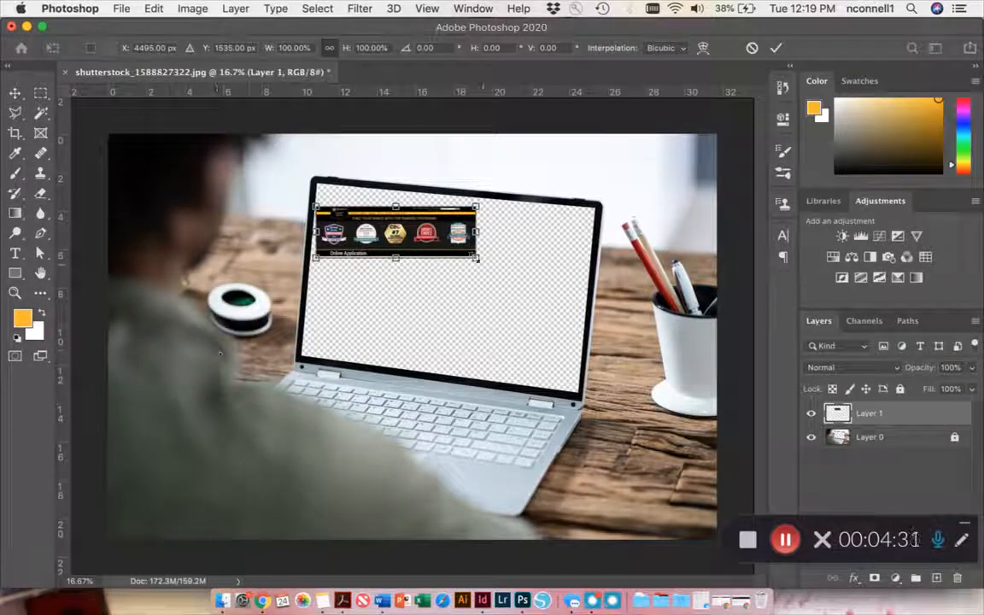
pyautogui.moveTo(474, 257); pyautogui.dragTo(530, 277)
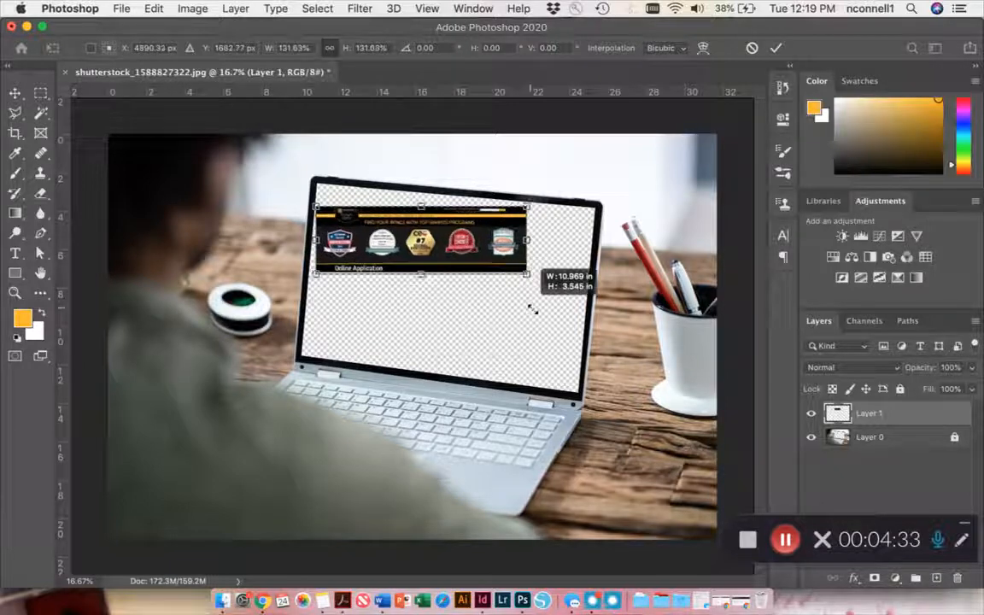
pyautogui.moveTo(526, 274); pyautogui.dragTo(579, 290)
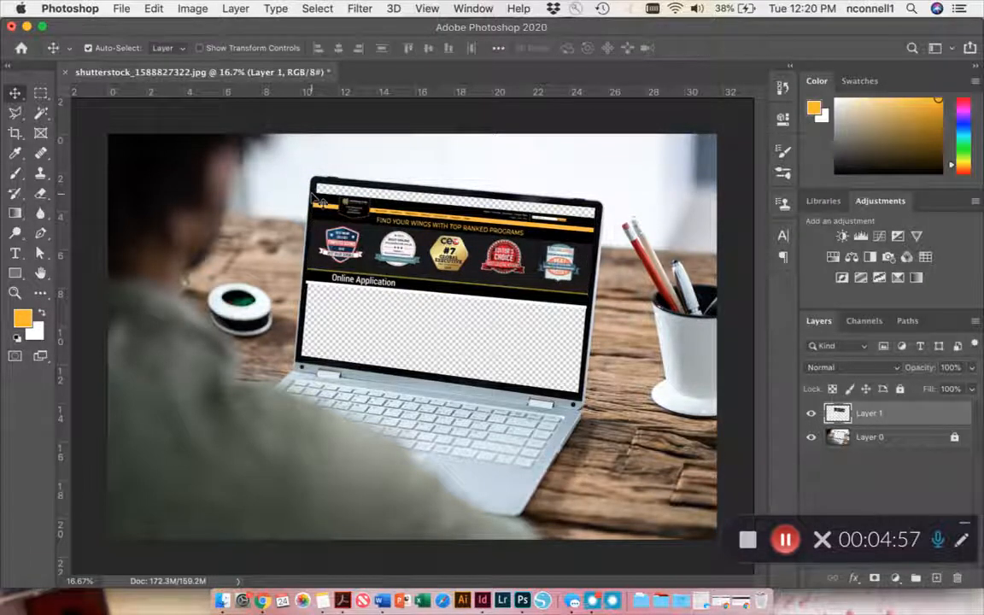
pyautogui.moveTo(384, 239); pyautogui.dragTo(393, 257)
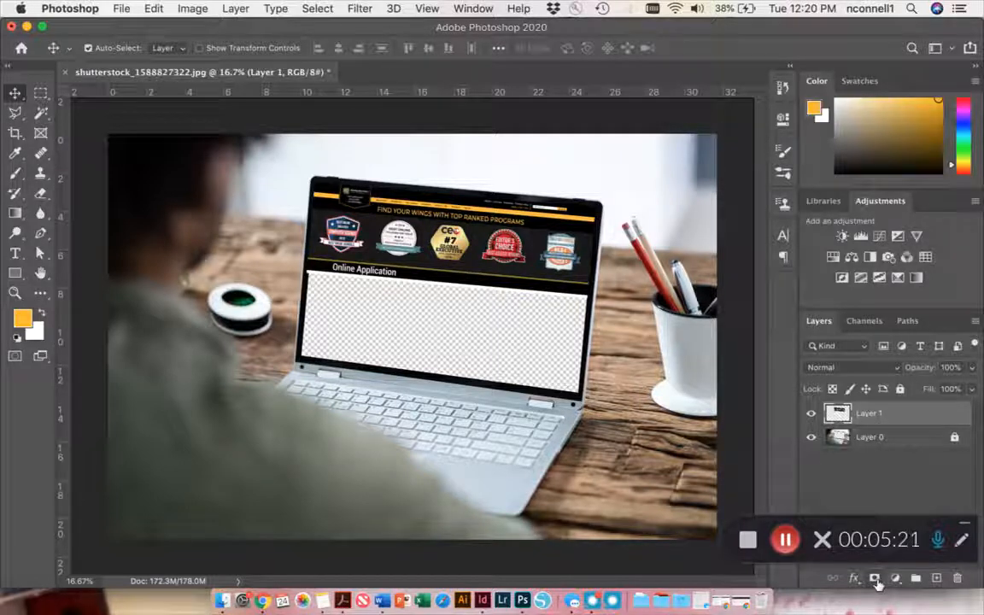
# Add a layer mask to the website layer and ready a brush with chosen size and hardness
pyautogui.click(874, 578)
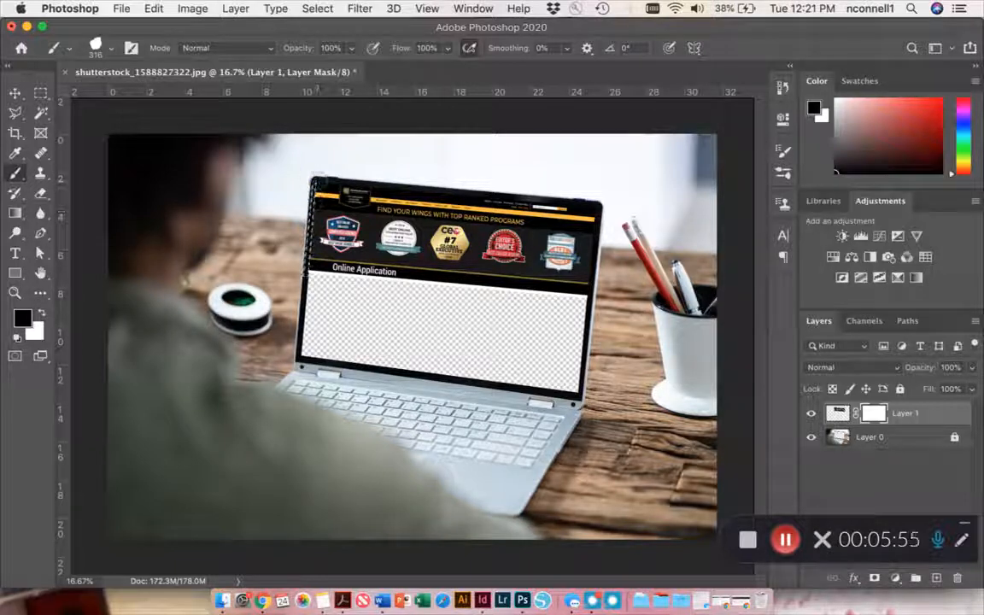
pyautogui.click(318, 7)
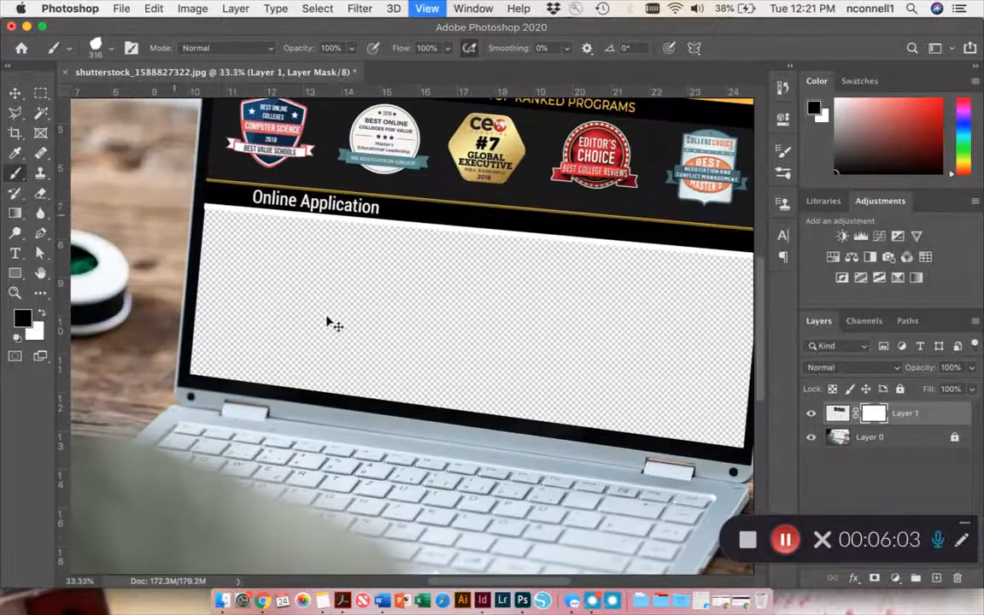
pyautogui.click(427, 9)
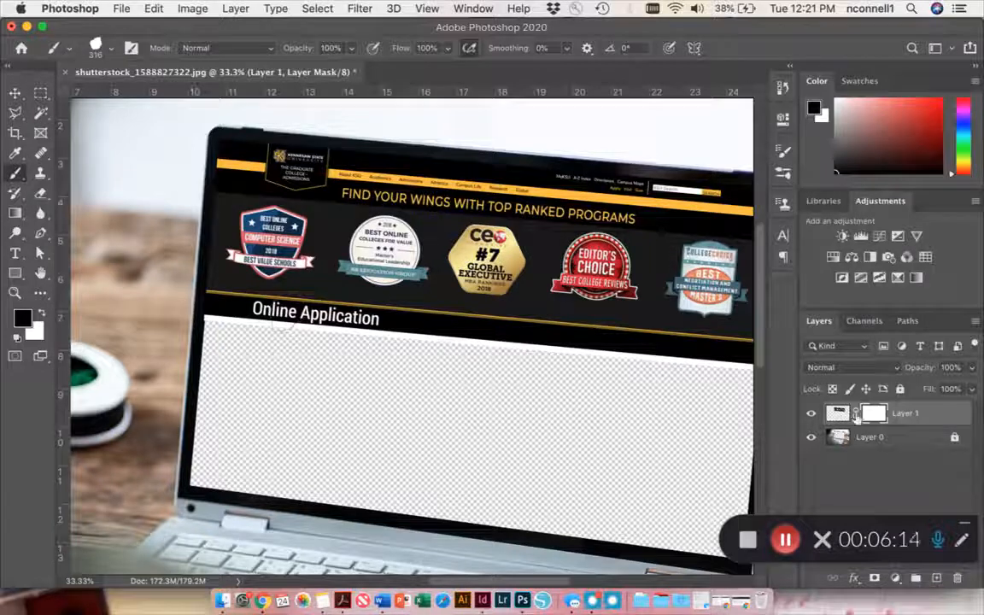
pyautogui.click(872, 414)
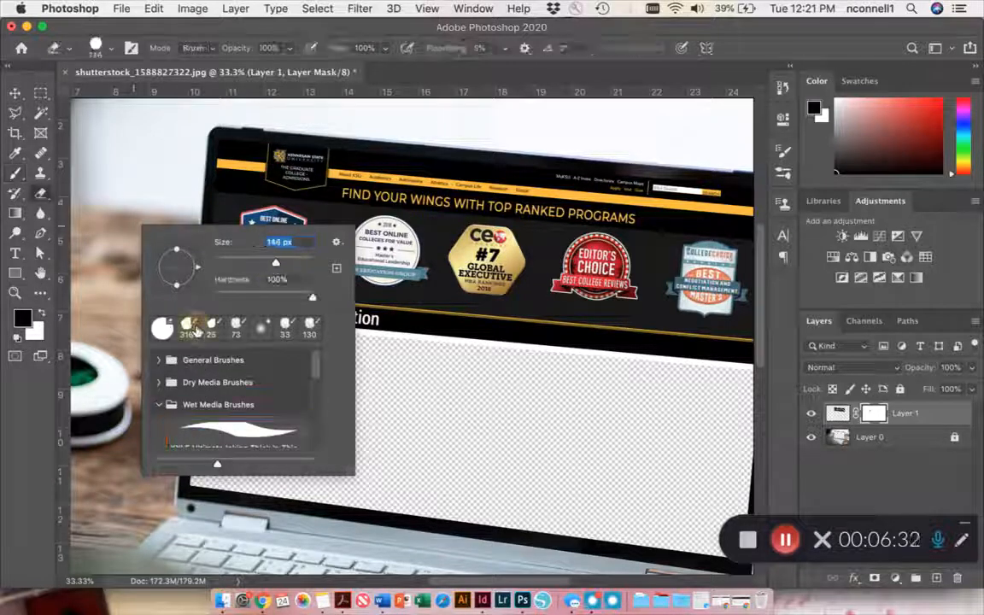
pyautogui.click(162, 328)
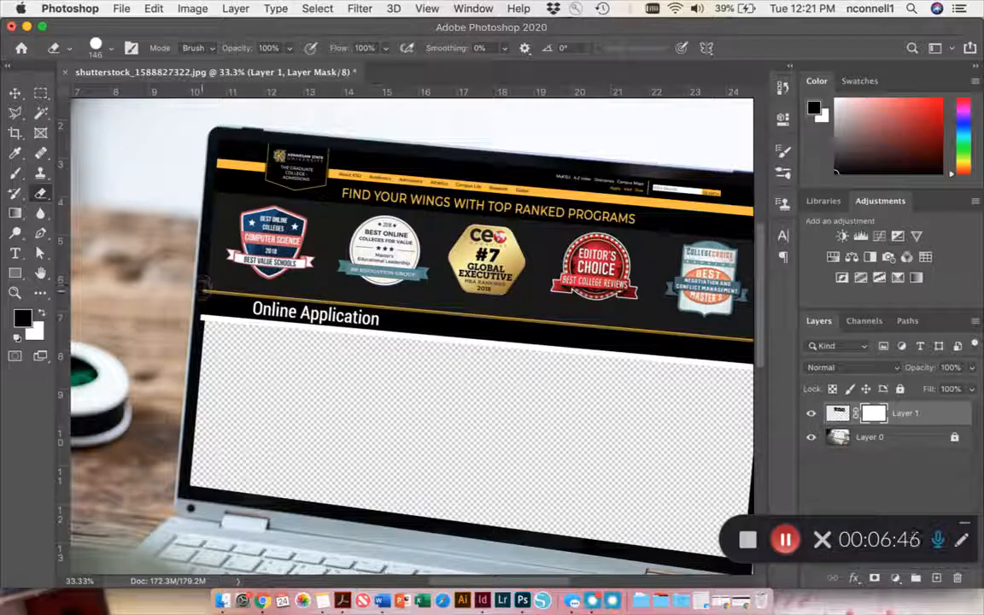
pyautogui.click(24, 316)
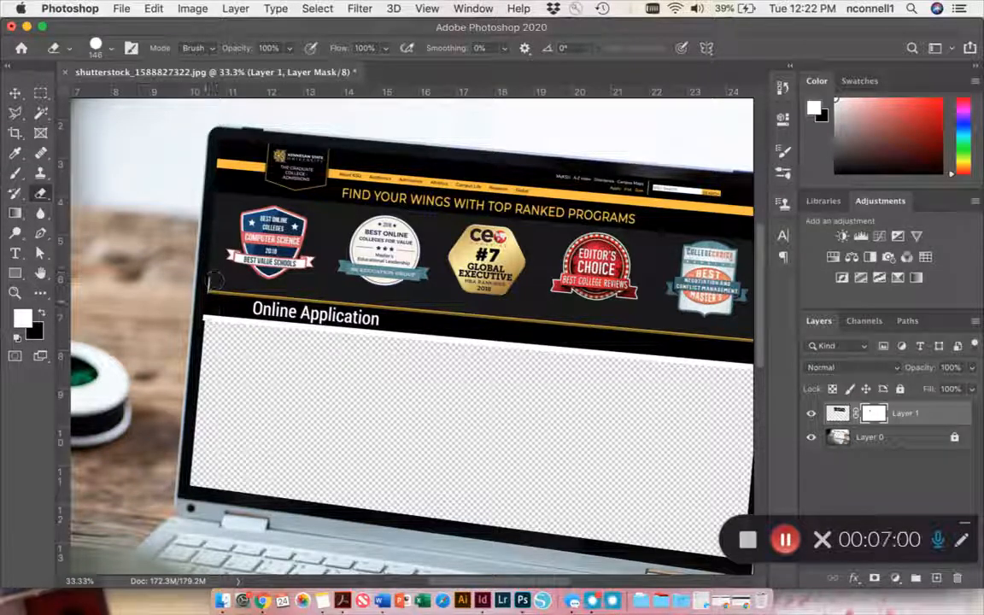
# Mask away the strip left of the screenshot with the Polygonal Lasso, then deselect
pyautogui.click(154, 7)
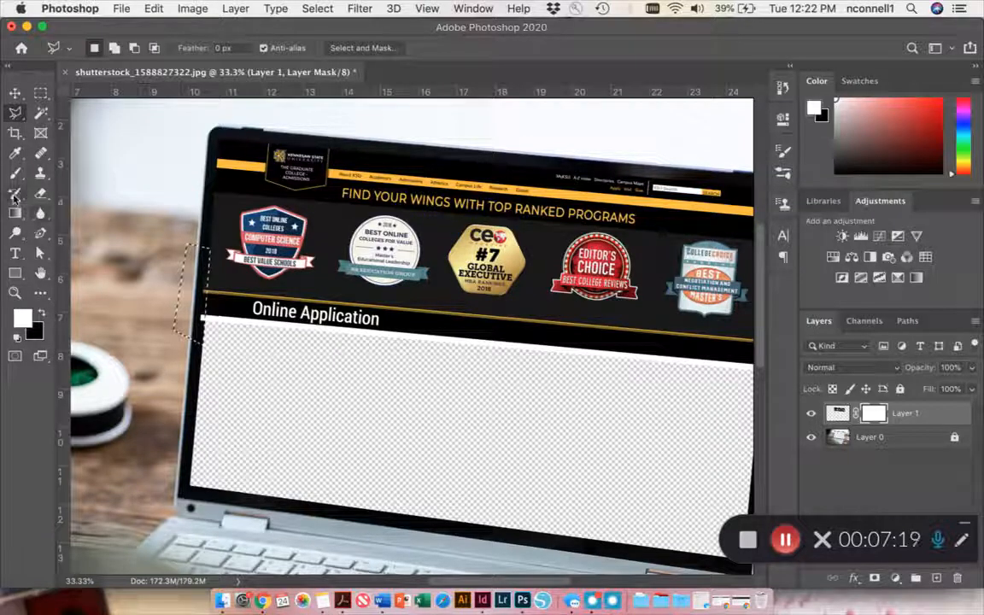
pyautogui.click(13, 195)
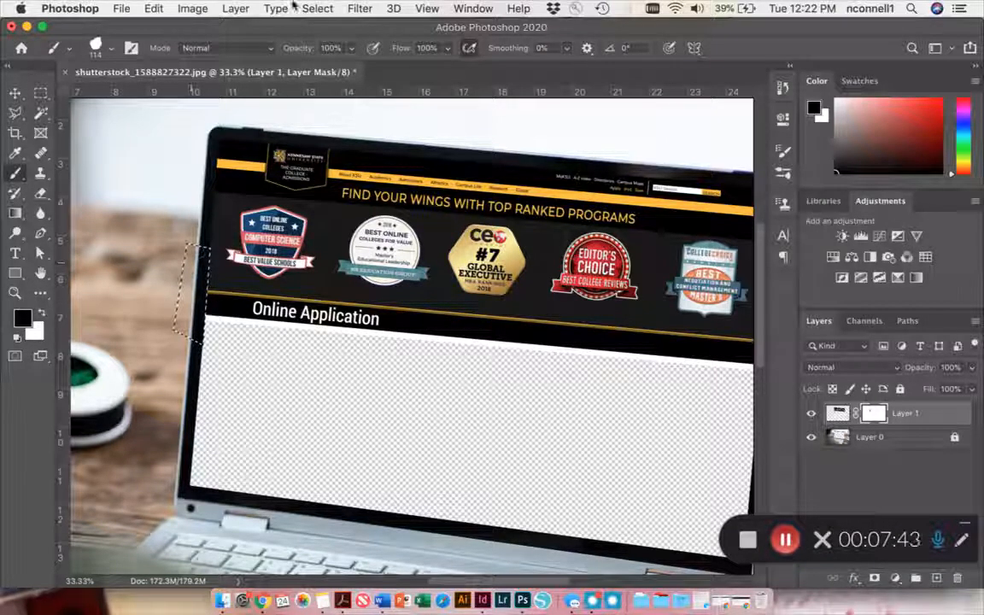
pyautogui.click(318, 7)
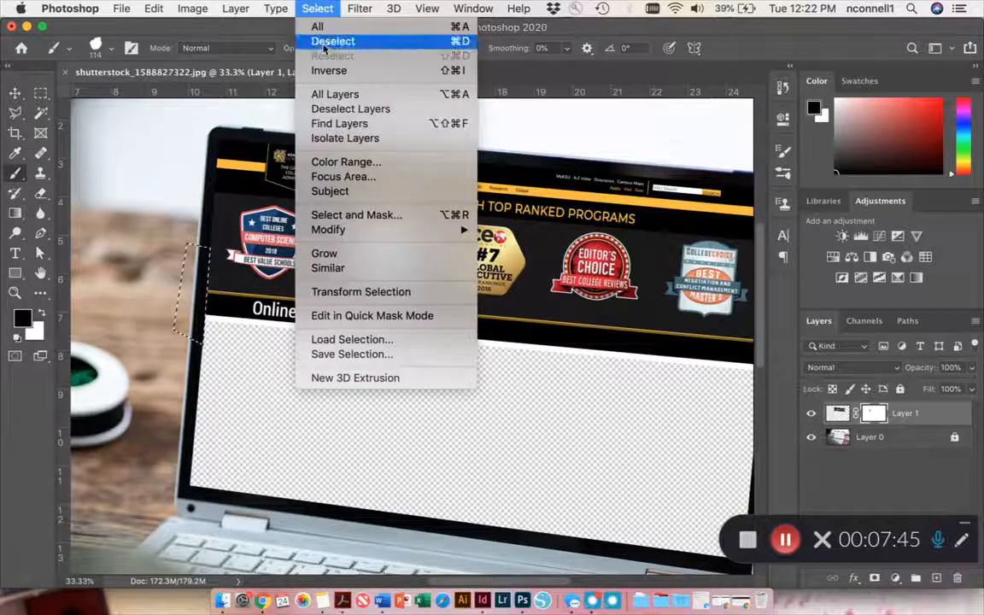
pyautogui.click(333, 41)
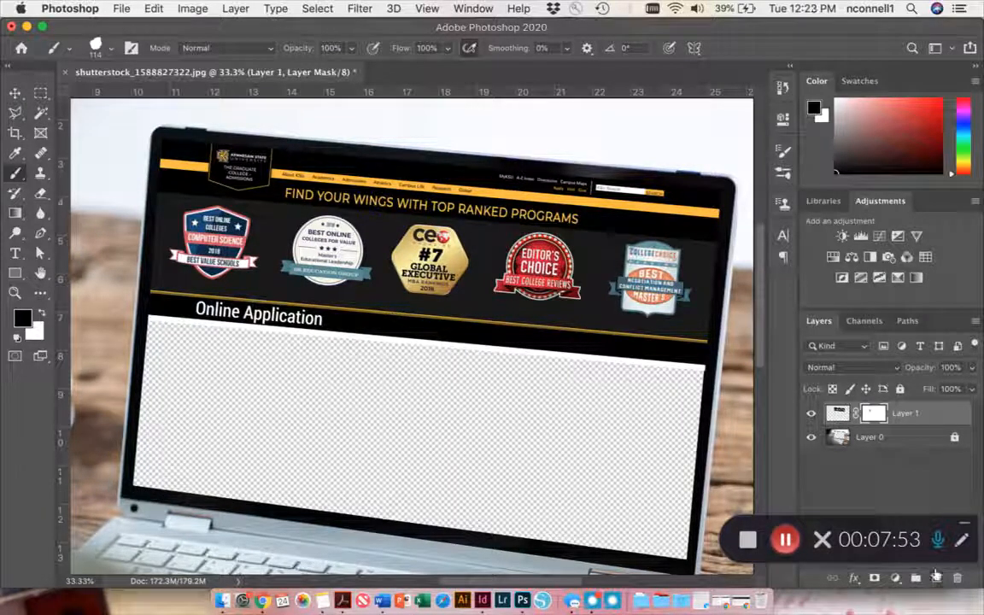
# Create Layer 2 and fill the lower screen selection with white via Edit > Fill
pyautogui.click(936, 577)
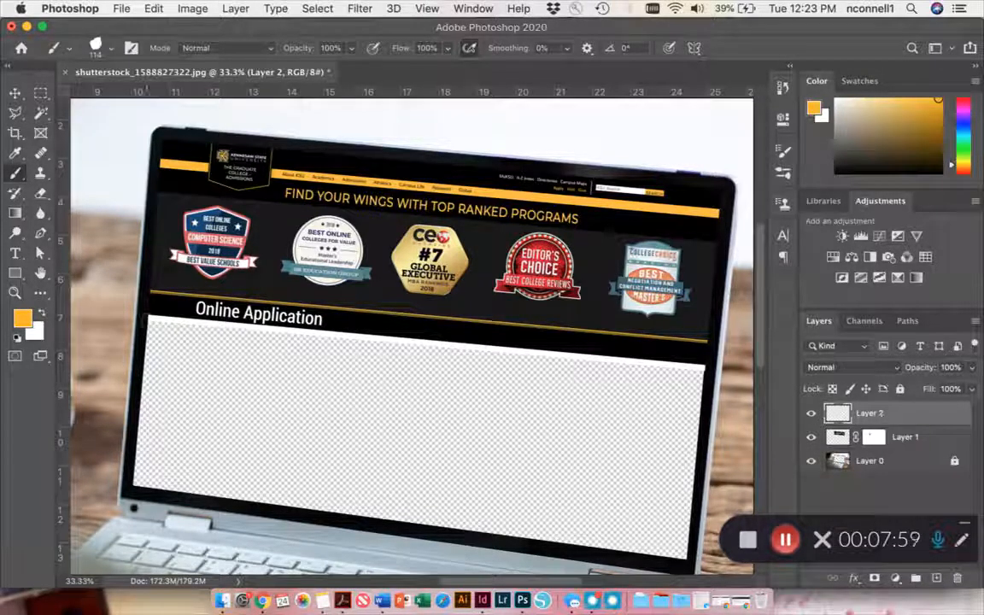
pyautogui.moveTo(715, 386)
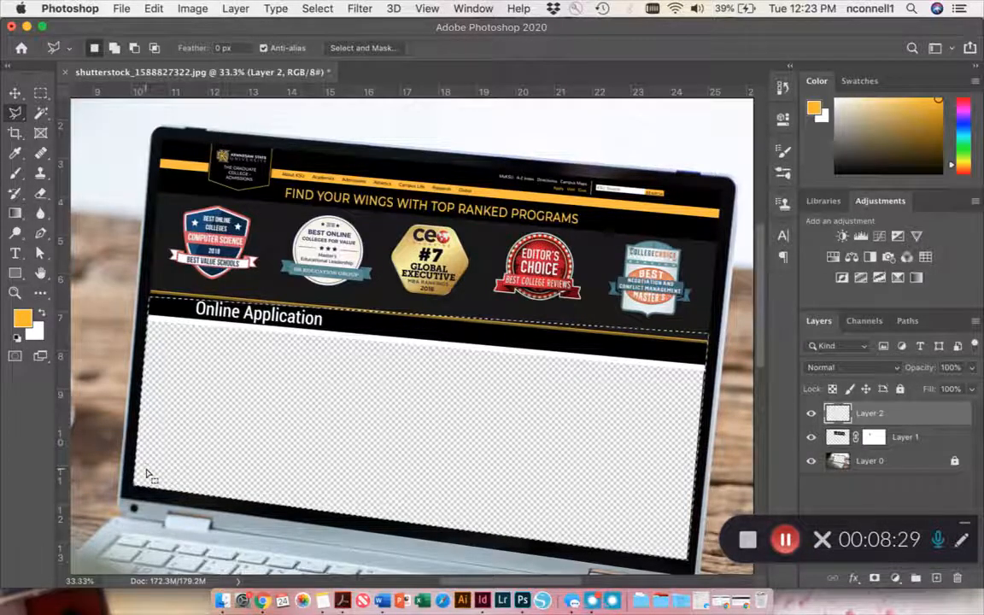
pyautogui.click(154, 7)
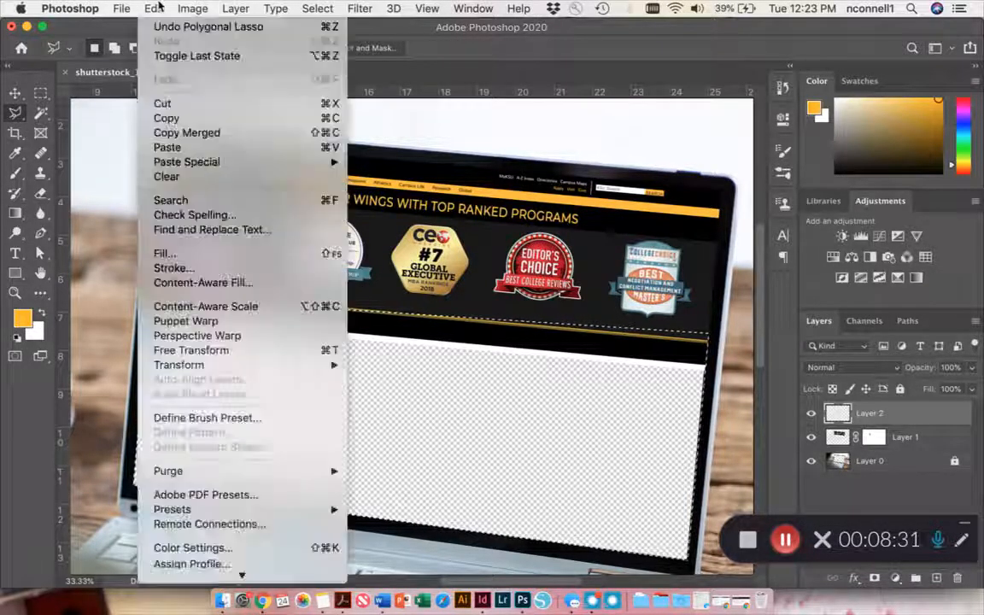
pyautogui.moveTo(164, 253)
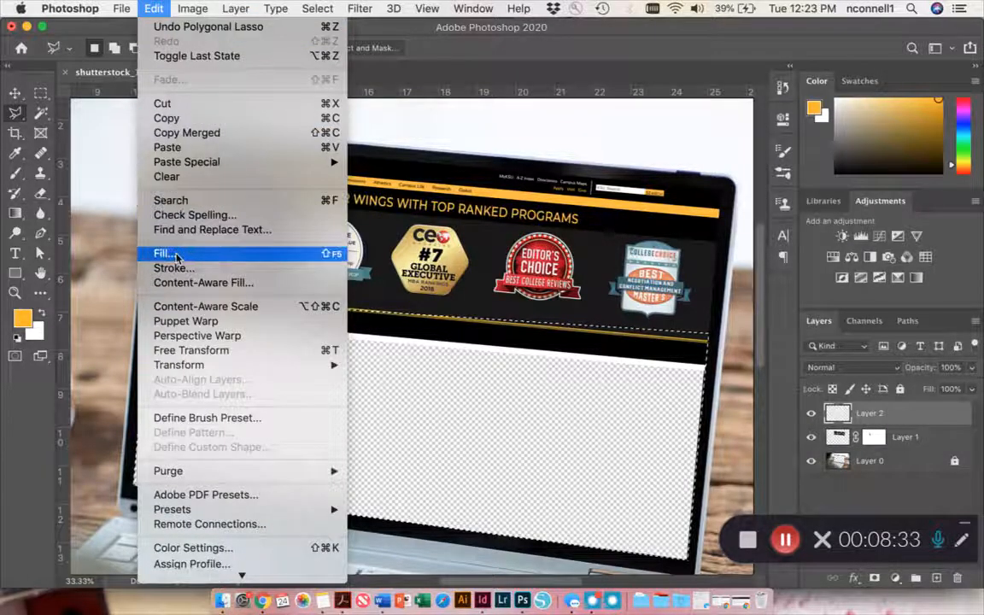
pyautogui.click(162, 252)
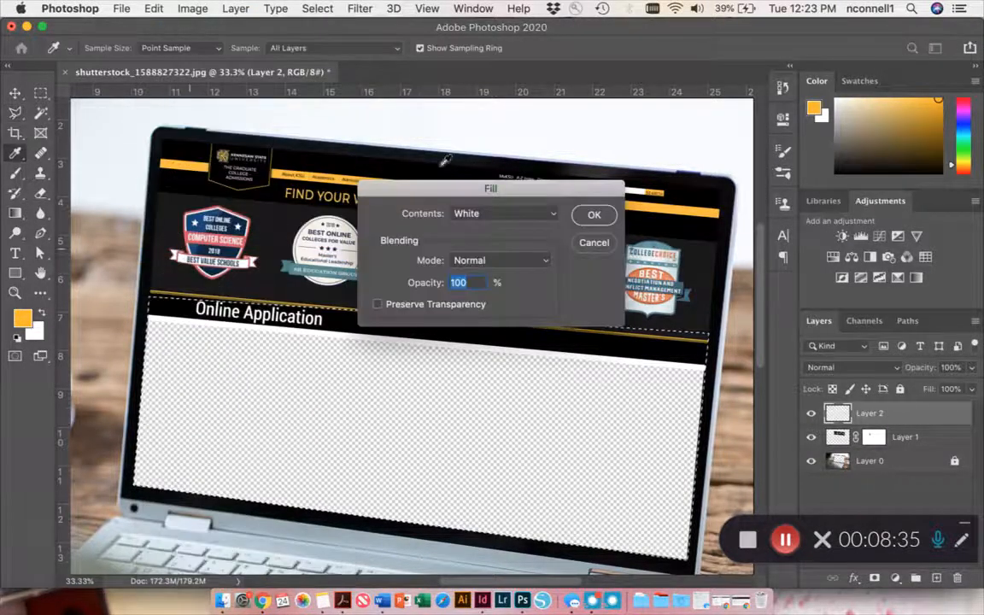
pyautogui.click(504, 213)
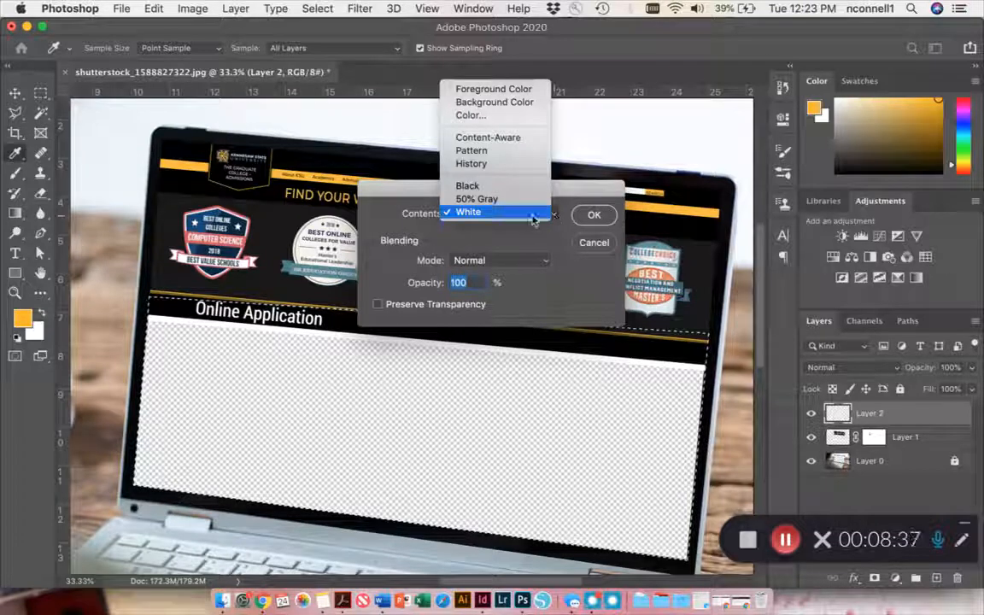
pyautogui.click(468, 212)
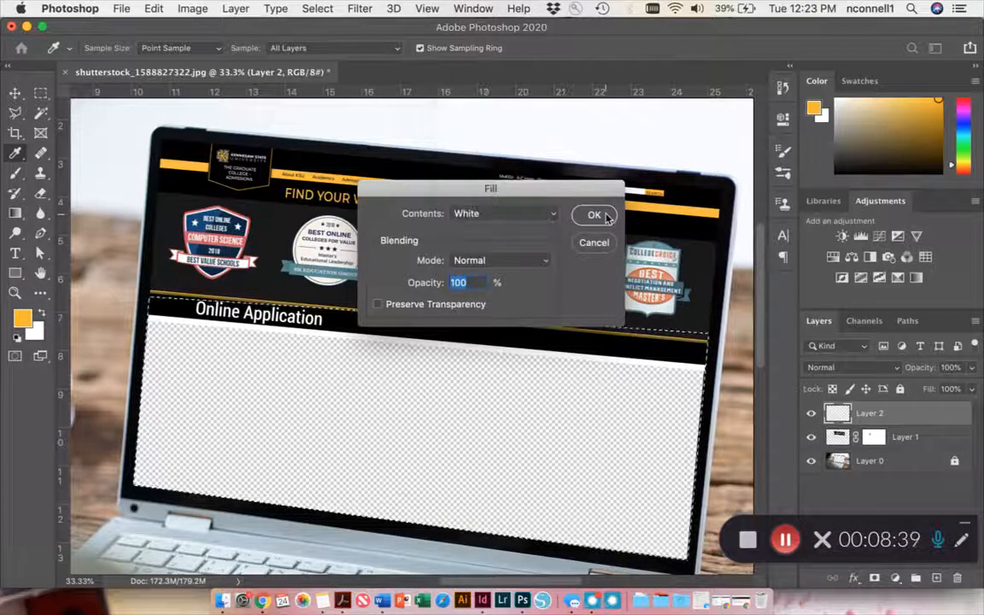
pyautogui.click(594, 216)
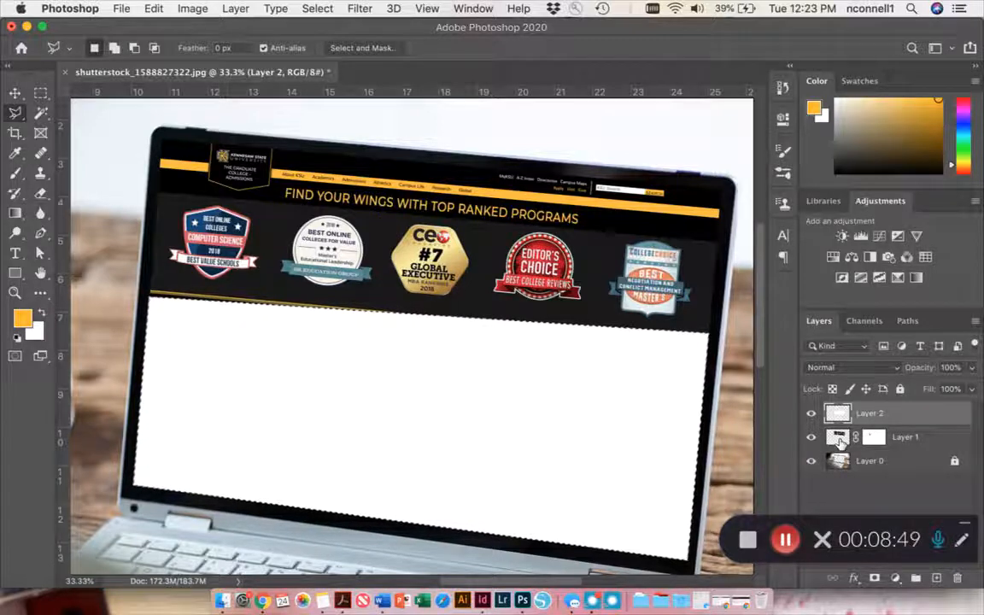
pyautogui.moveTo(837, 437)
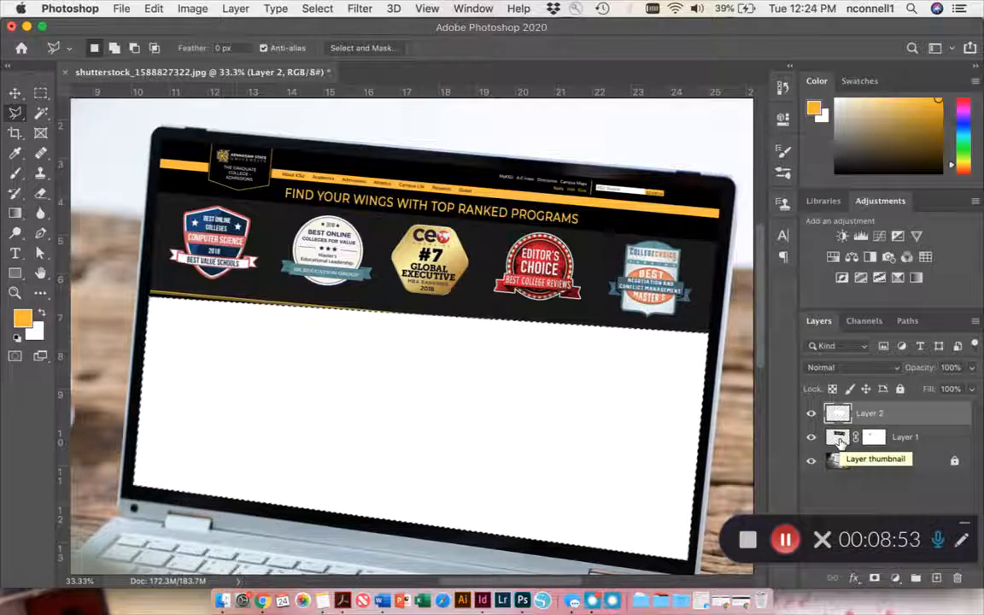
pyautogui.doubleClick(905, 437)
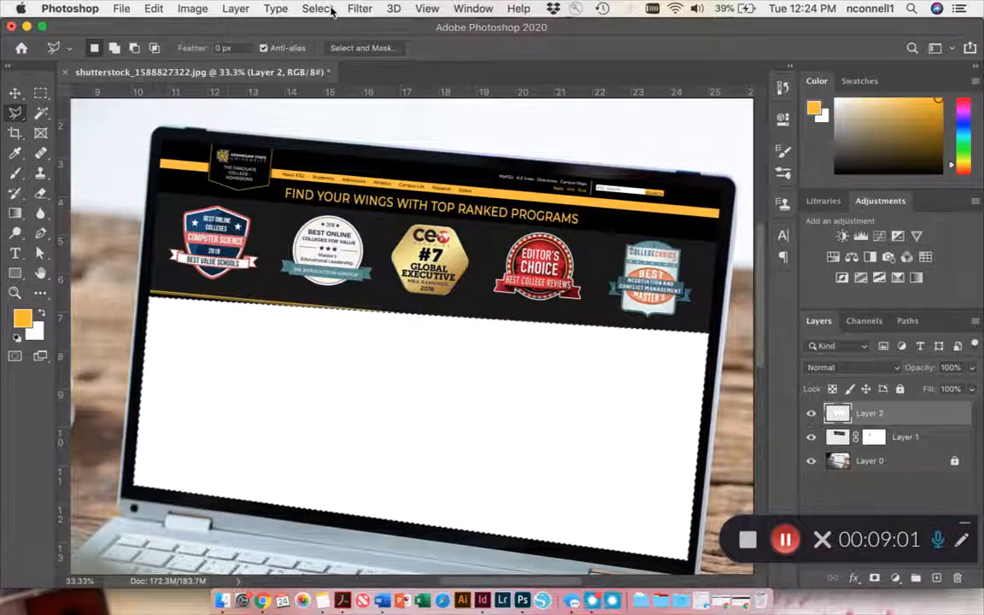
# Deselect, then drag white Layer 2 below Layer 1 so the heading shows
pyautogui.click(317, 7)
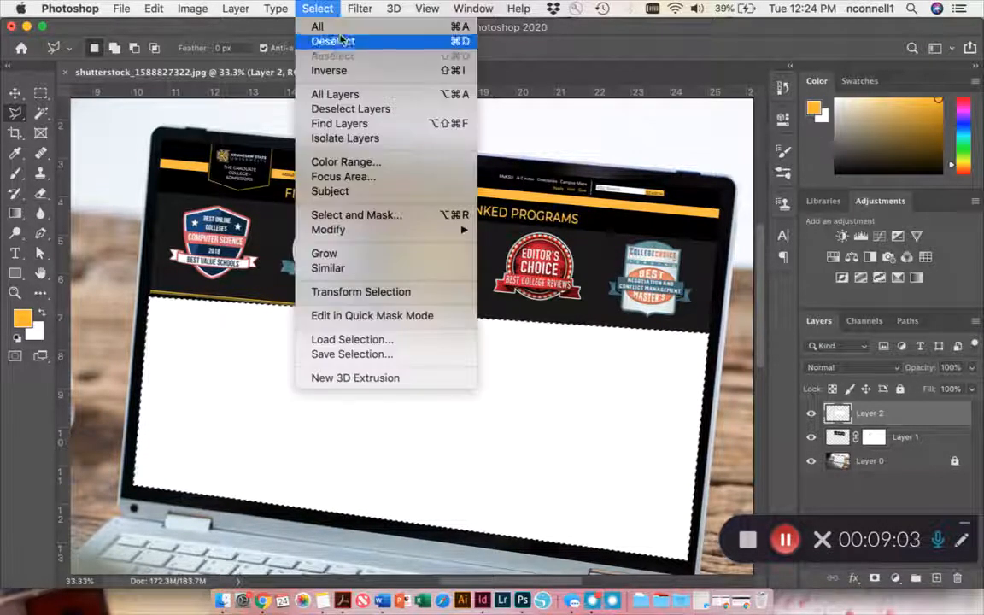
pyautogui.click(333, 41)
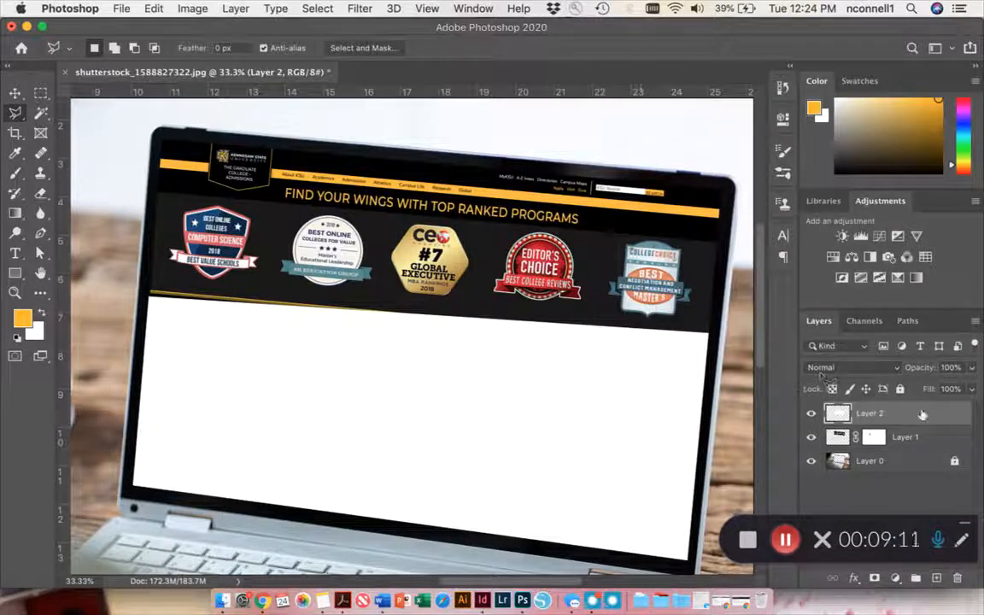
pyautogui.moveTo(869, 411); pyautogui.dragTo(869, 437)
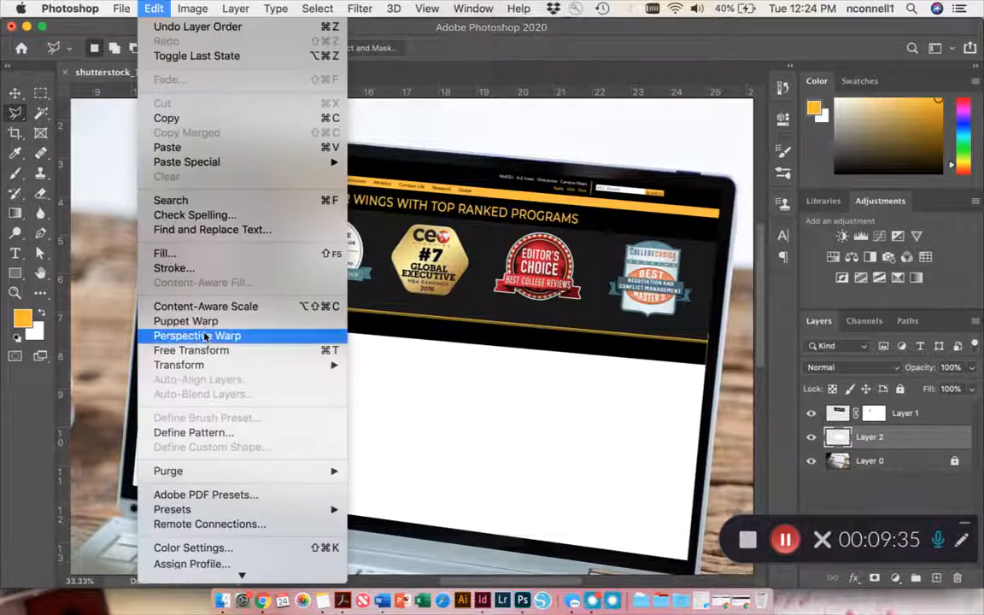
pyautogui.click(191, 350)
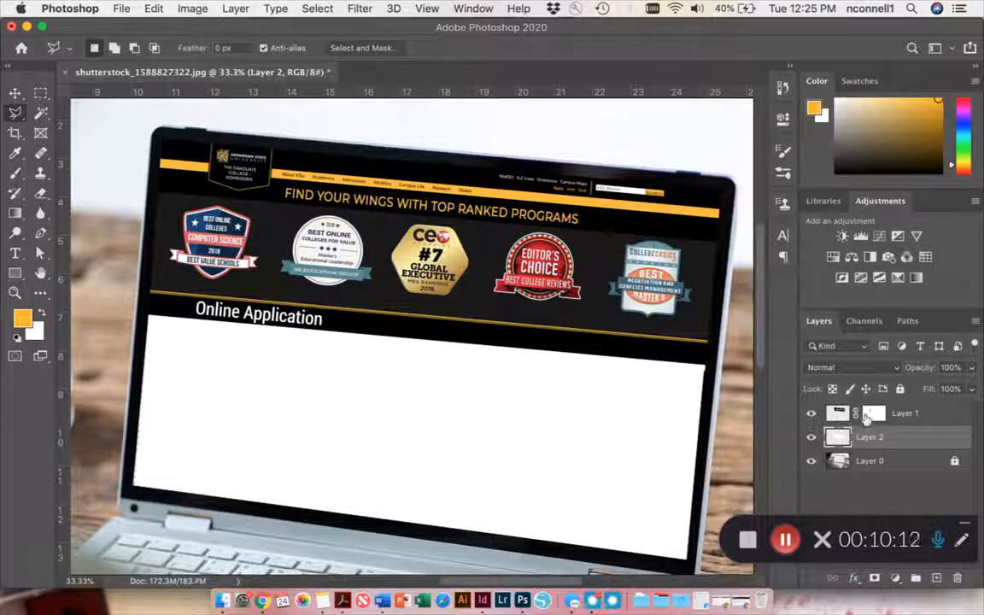
pyautogui.click(874, 412)
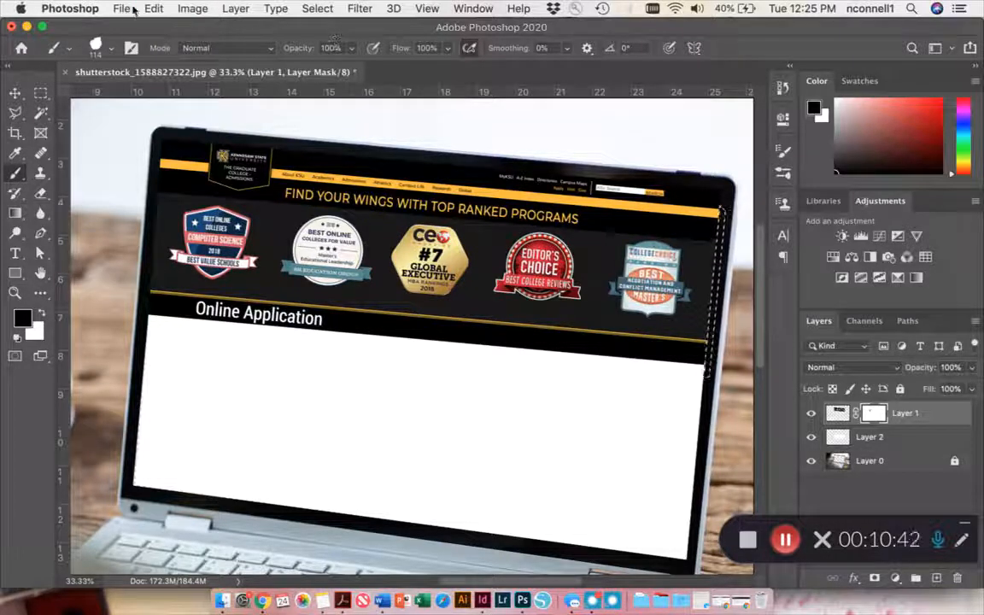
pyautogui.click(154, 7)
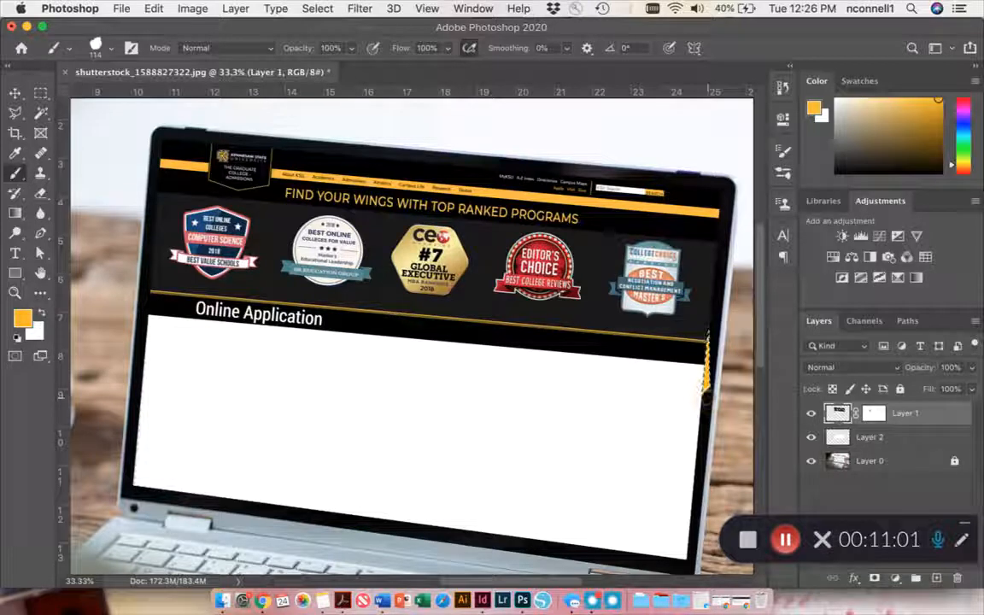
pyautogui.click(874, 411)
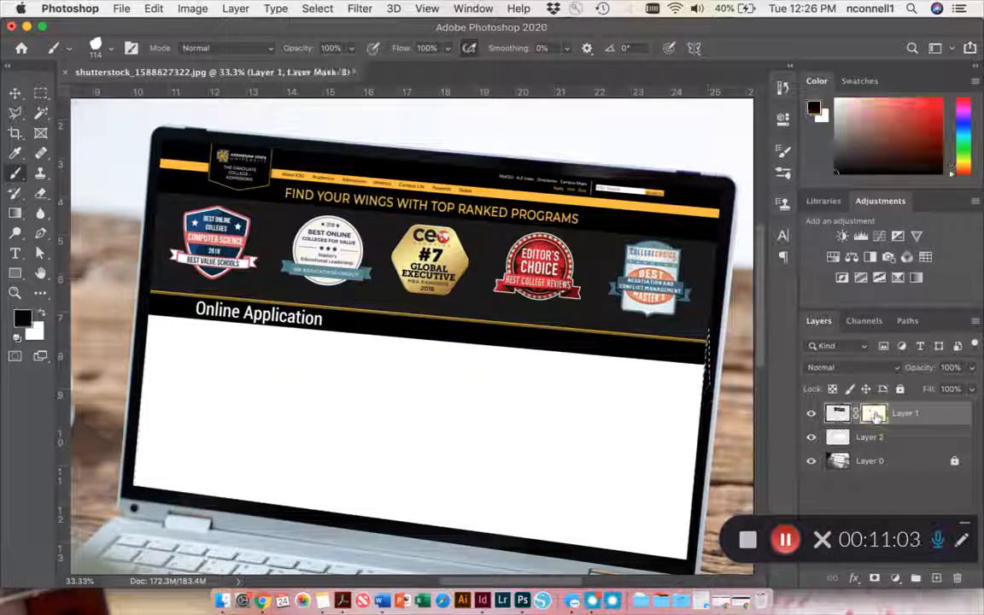
pyautogui.click(874, 412)
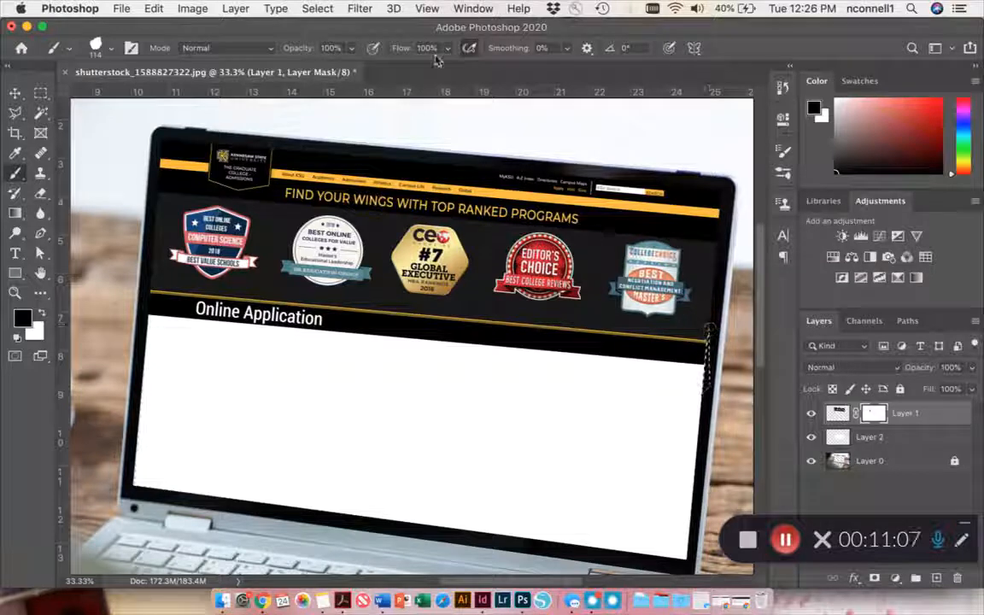
pyautogui.moveTo(333, 43)
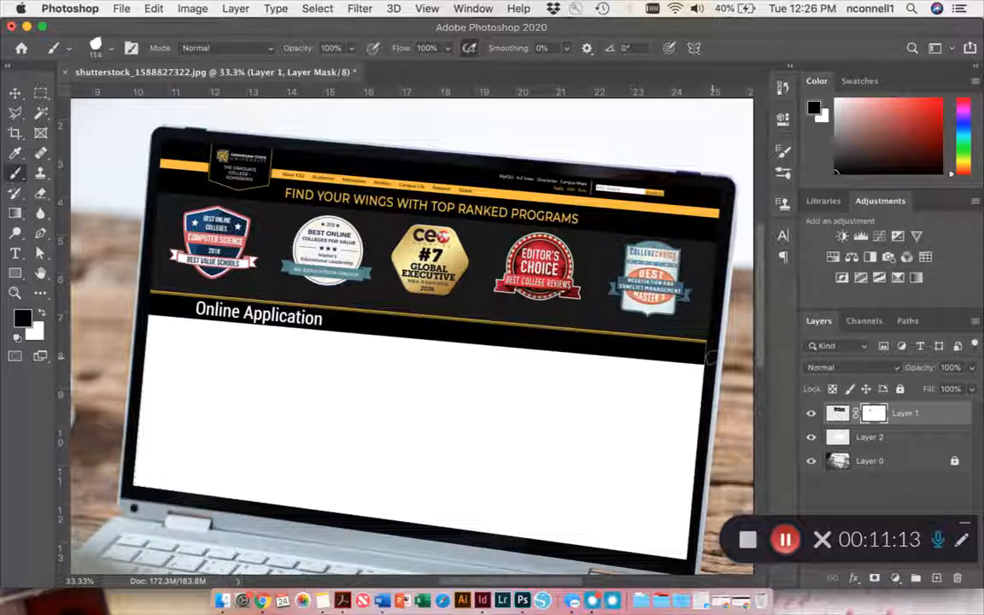
pyautogui.moveTo(16, 253)
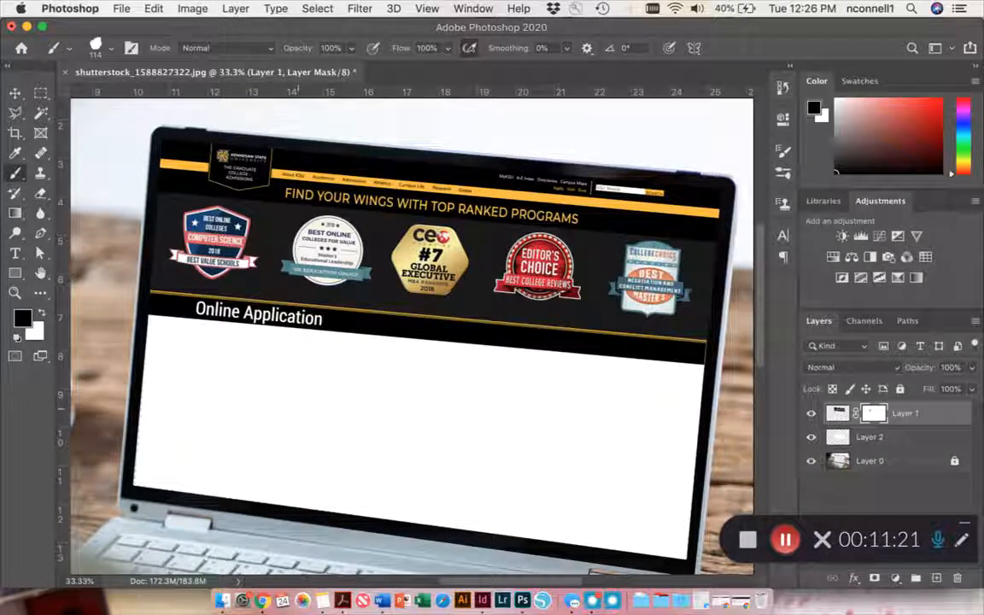
pyautogui.moveTo(15, 273)
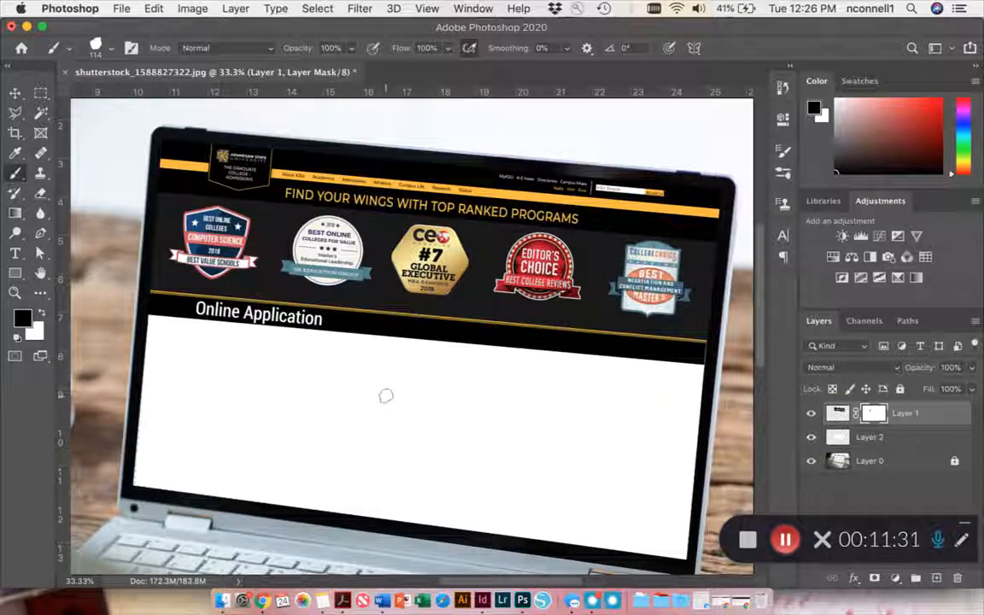
pyautogui.moveTo(15, 273)
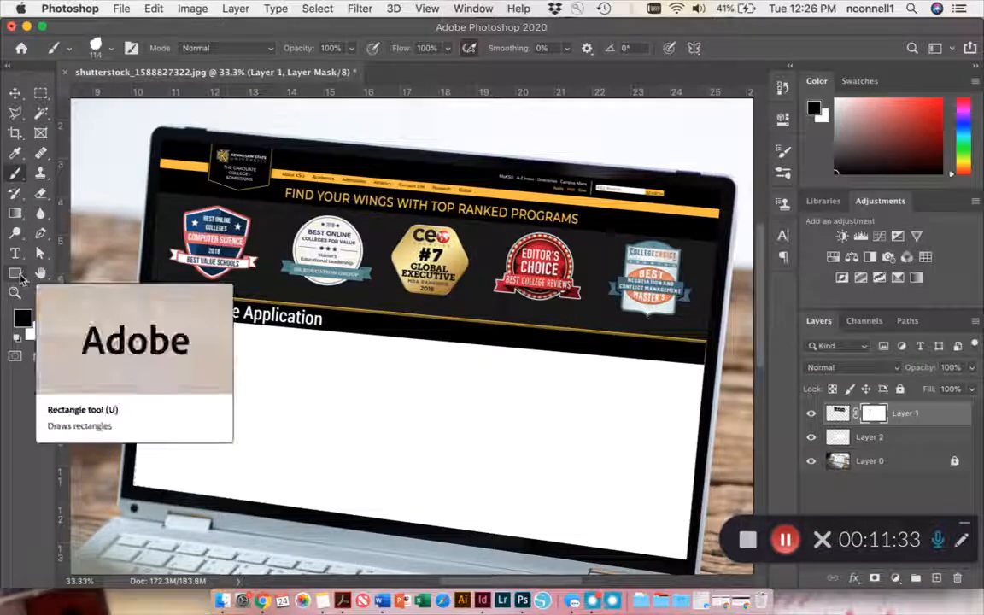
# Draw a gold-filled rectangle spanning the white panel below the Online Application heading
pyautogui.click(15, 274)
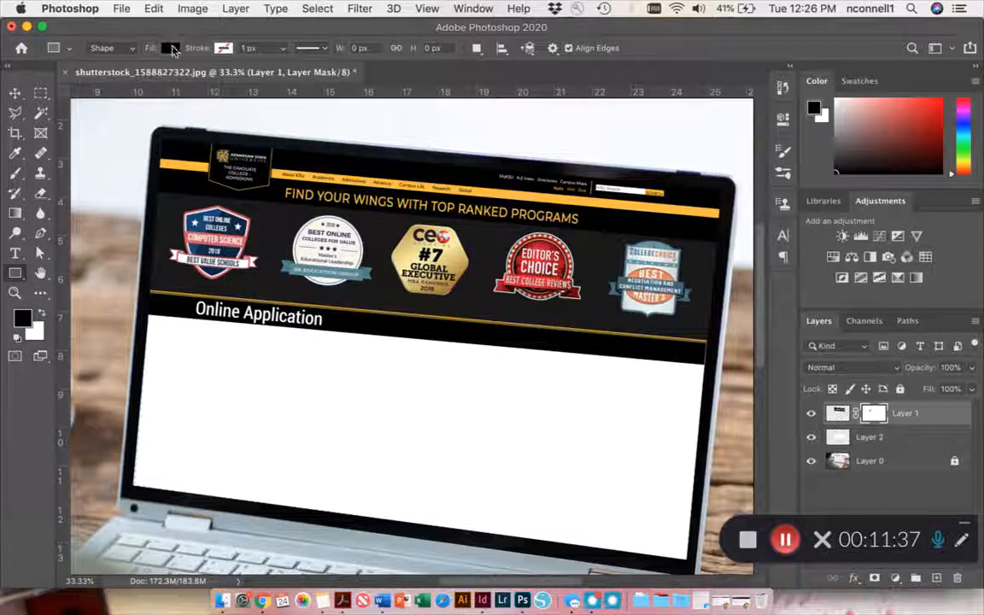
pyautogui.click(169, 48)
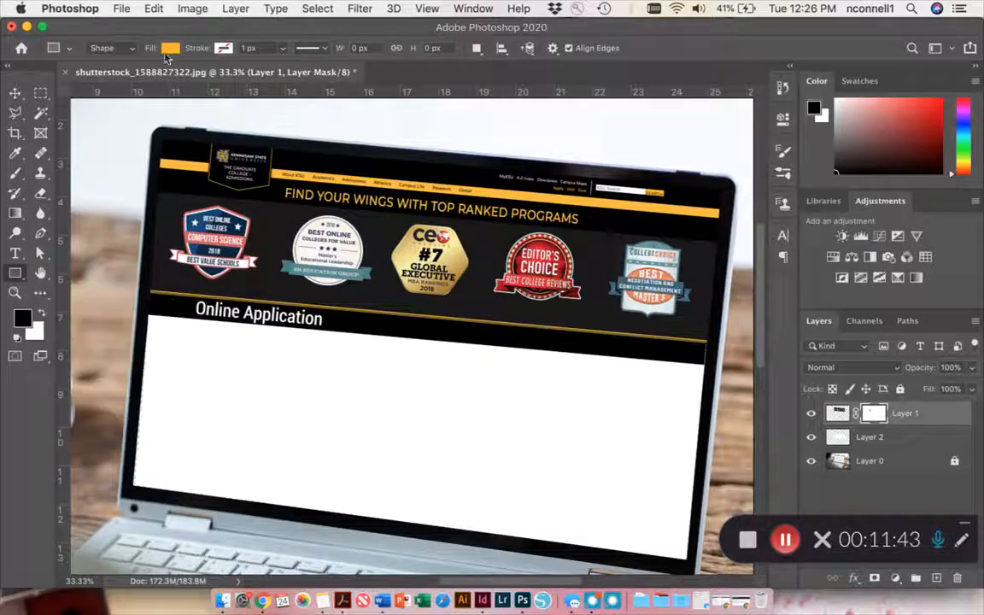
pyautogui.moveTo(219, 359); pyautogui.dragTo(410, 485)
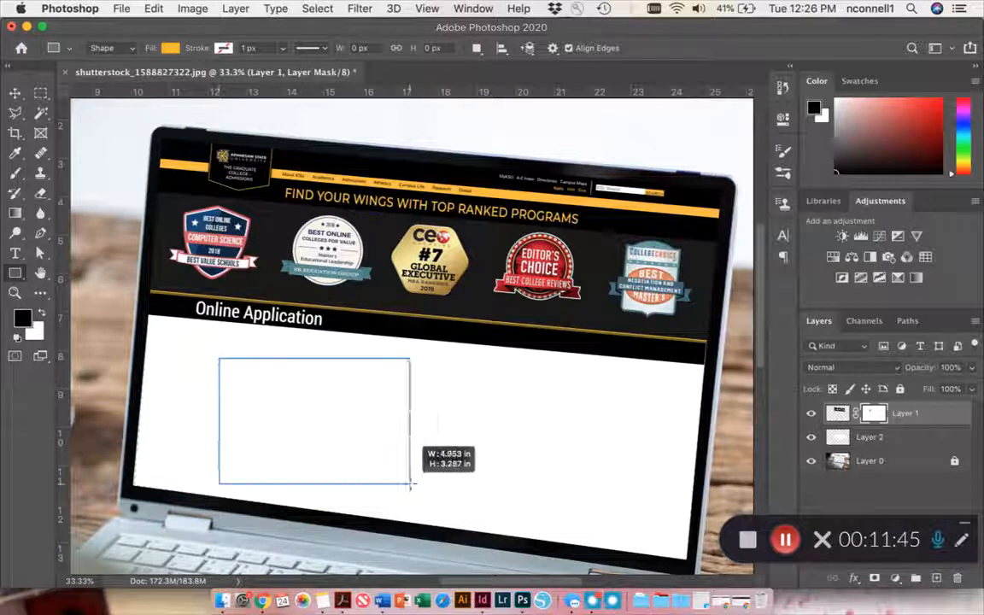
pyautogui.moveTo(408, 486); pyautogui.dragTo(658, 479)
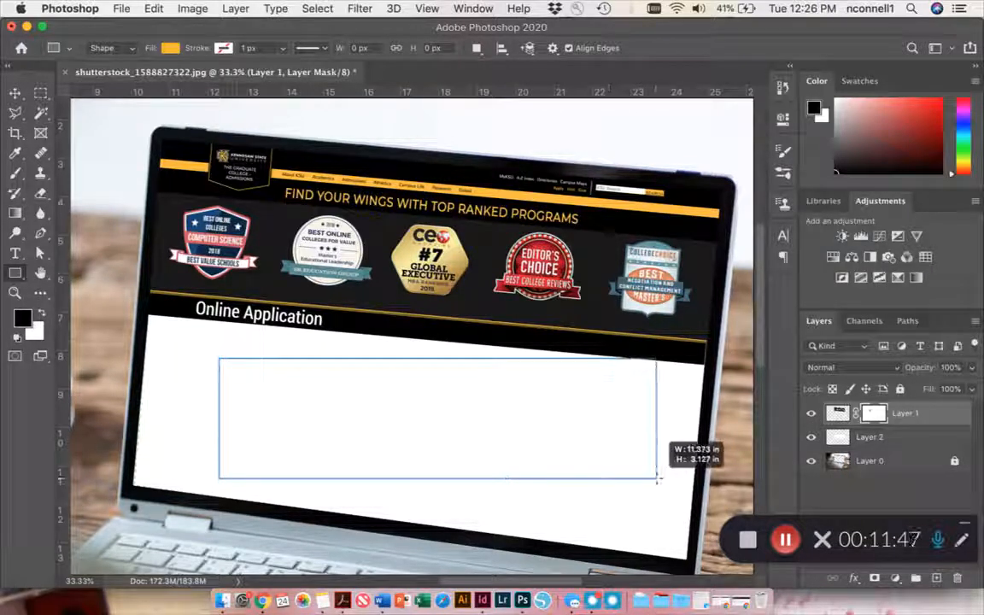
pyautogui.moveTo(218, 359); pyautogui.dragTo(657, 478)
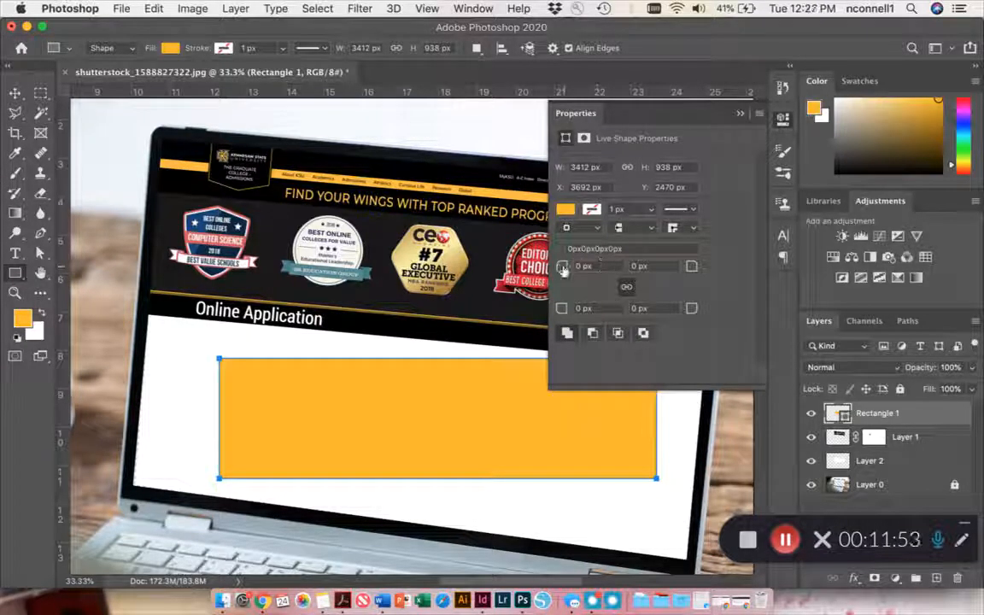
pyautogui.moveTo(562, 267)
pyautogui.write('75')
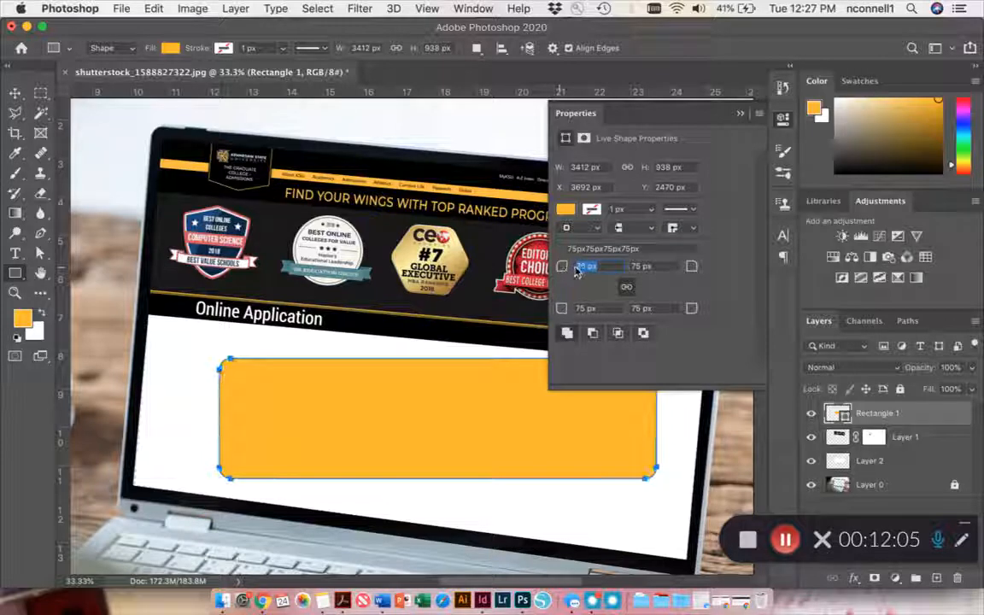
# Round the rectangle's corners via the Properties panel radius, then return to the Move tool
pyautogui.write('98')
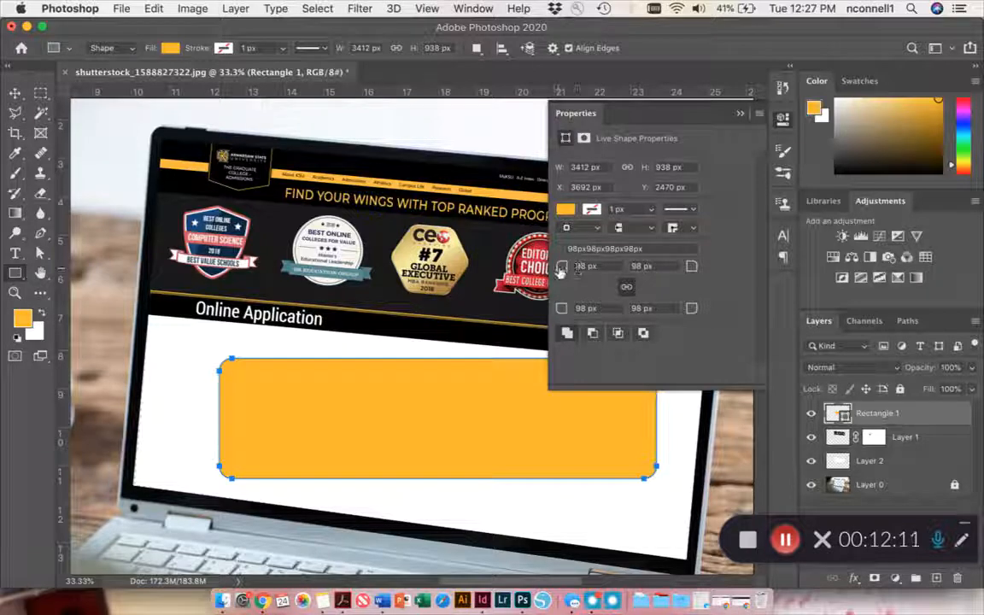
pyautogui.click(625, 286)
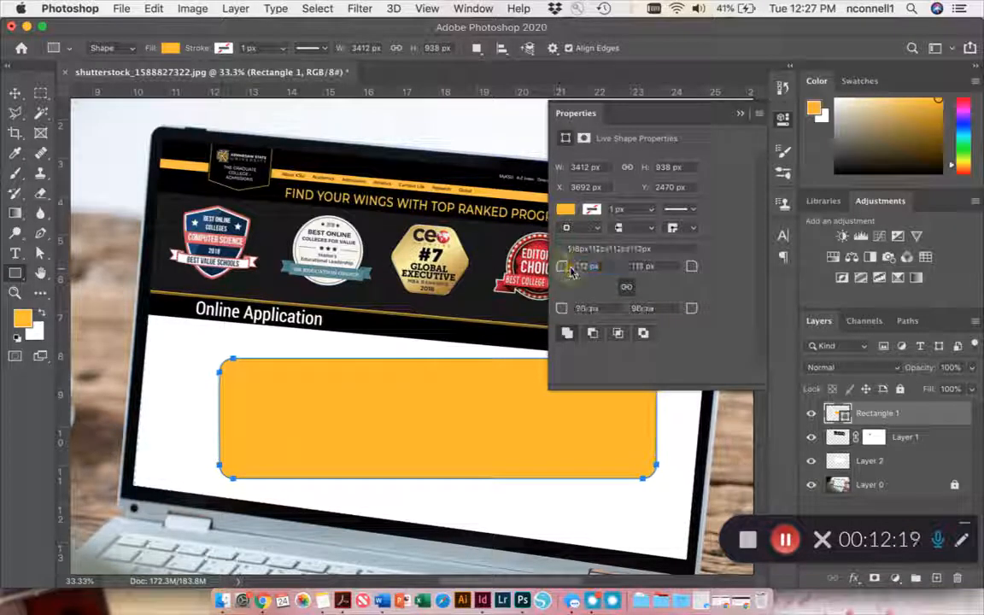
pyautogui.click(741, 113)
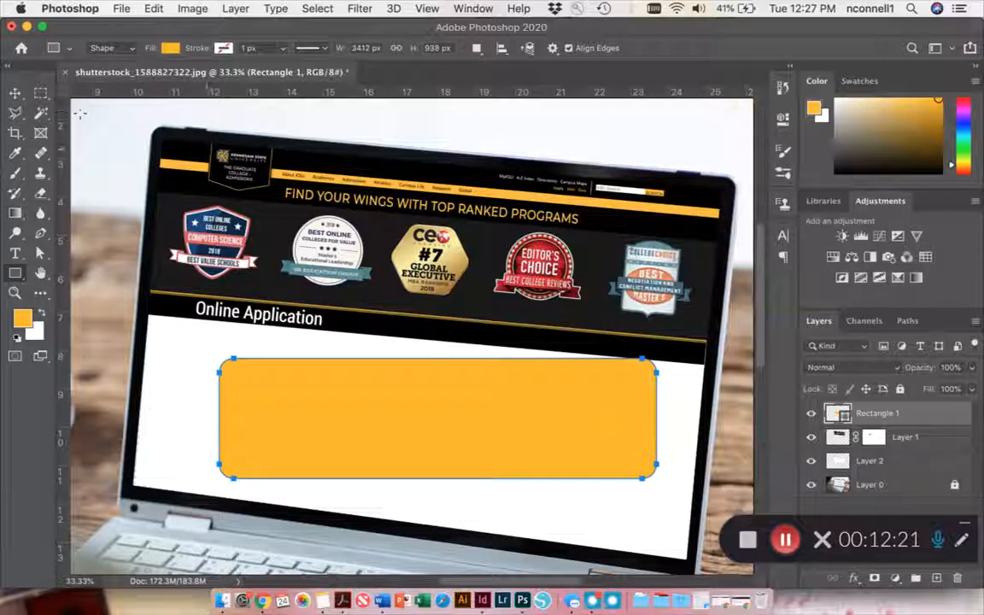
pyautogui.click(14, 94)
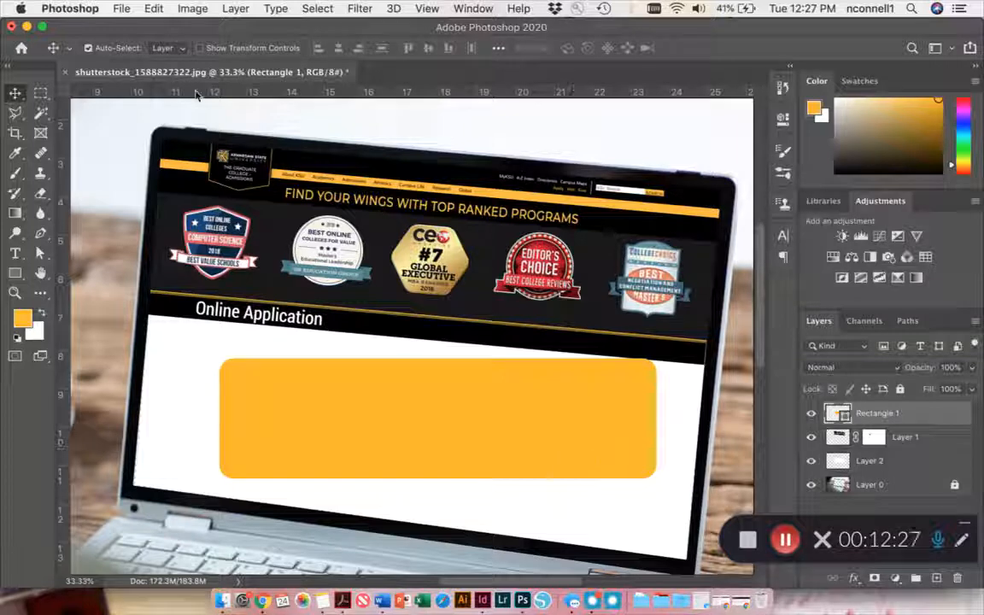
# Free Transform the gold rectangle, rotating it slightly to follow the laptop screen's angle
pyautogui.click(153, 9)
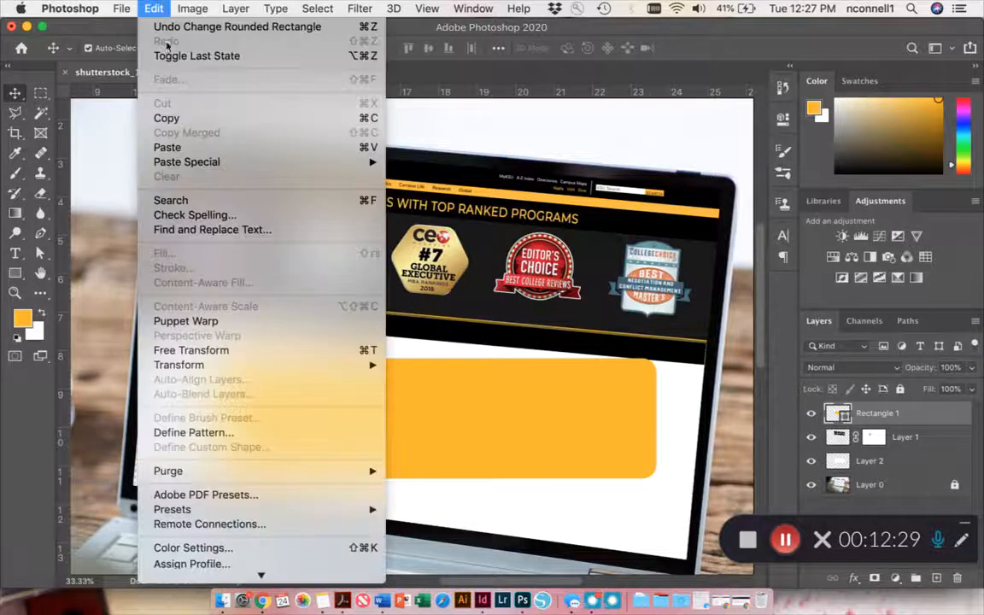
pyautogui.click(192, 350)
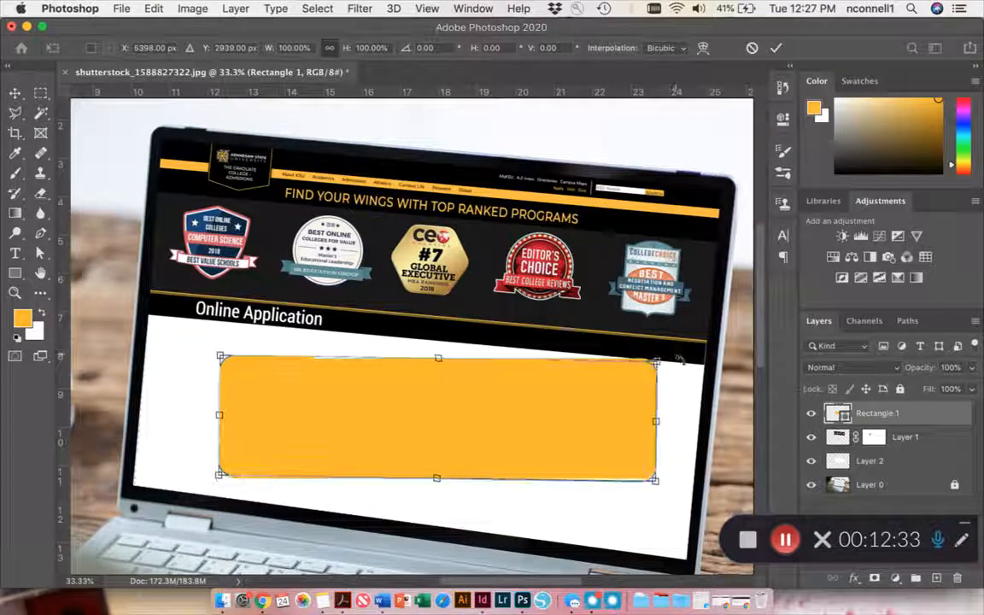
pyautogui.moveTo(674, 362); pyautogui.dragTo(687, 374)
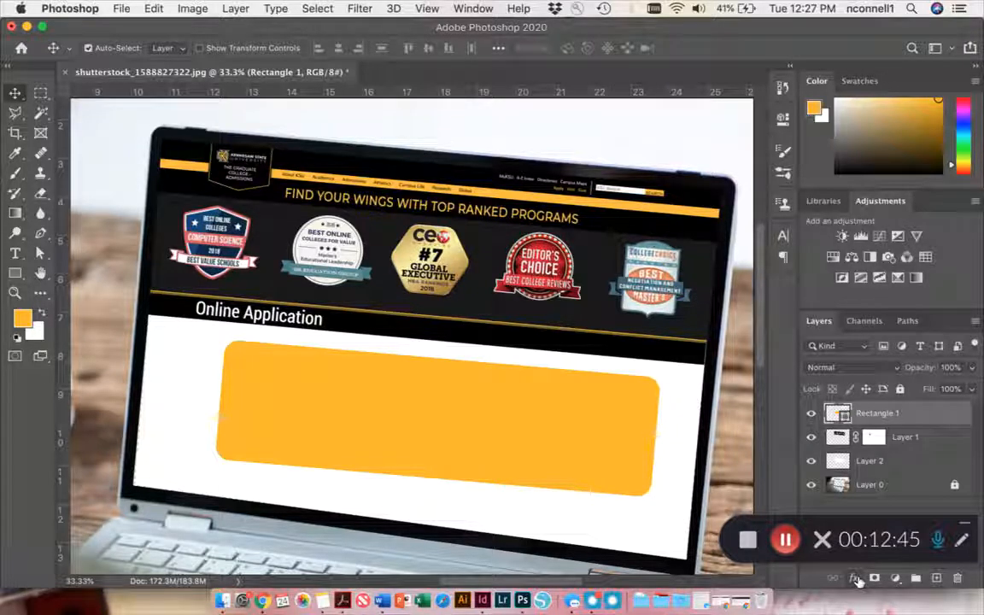
# Apply a Multiply drop shadow at about 135° and 48% opacity to the gold rectangle
pyautogui.click(854, 577)
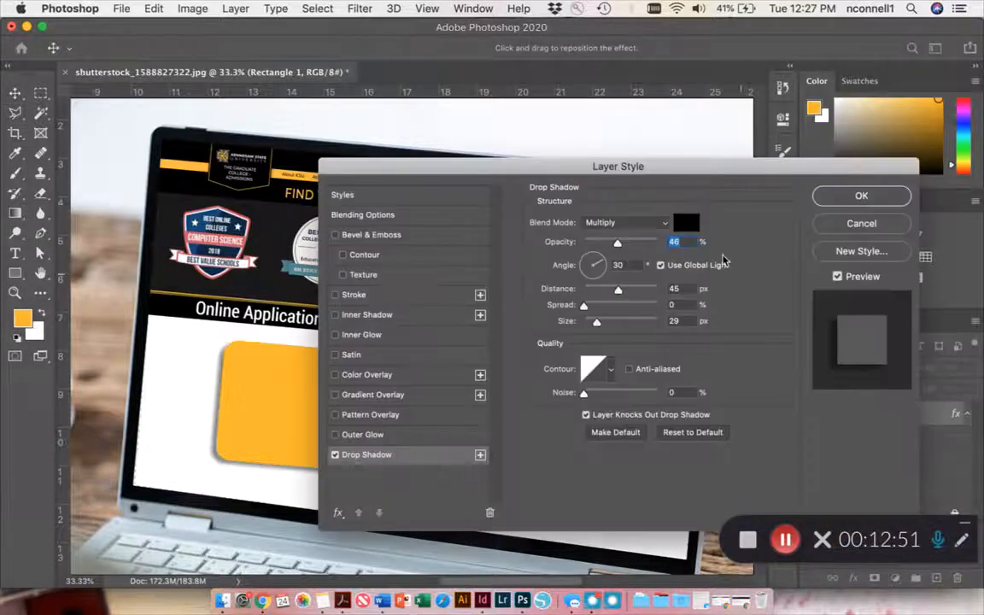
pyautogui.moveTo(619, 165); pyautogui.dragTo(666, 62)
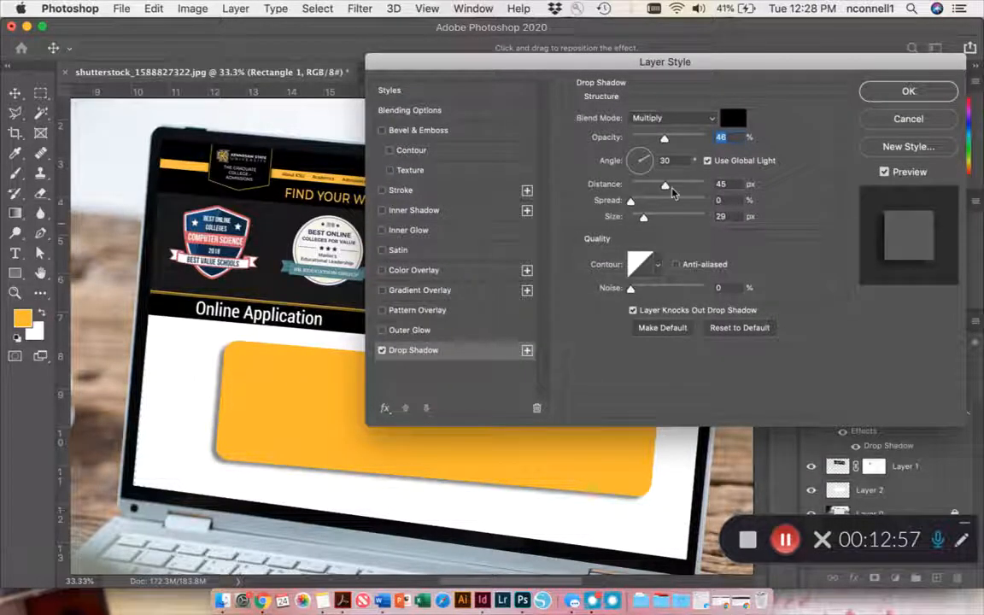
pyautogui.moveTo(645, 155); pyautogui.dragTo(639, 167)
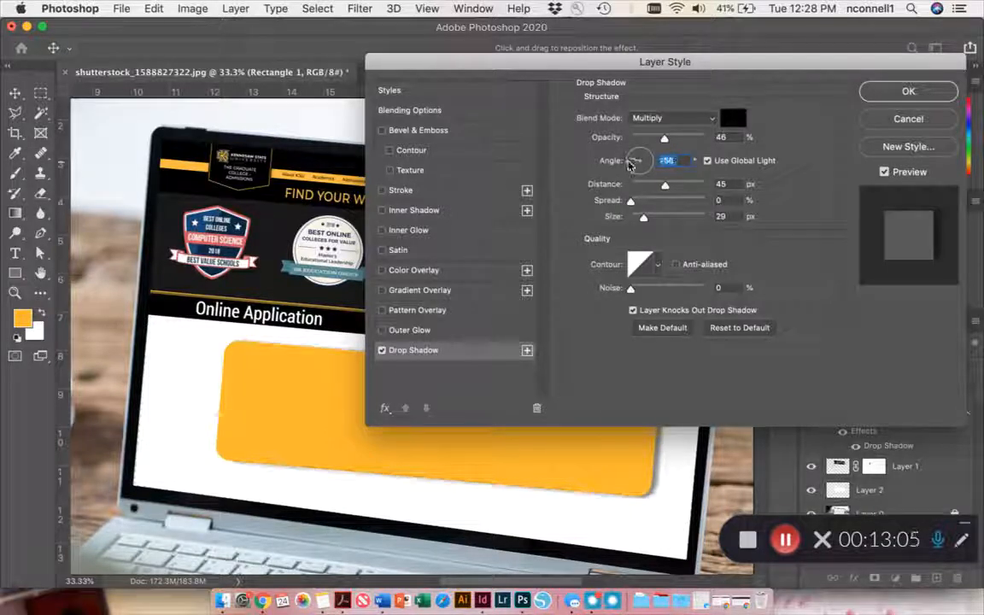
pyautogui.moveTo(635, 160); pyautogui.dragTo(638, 161)
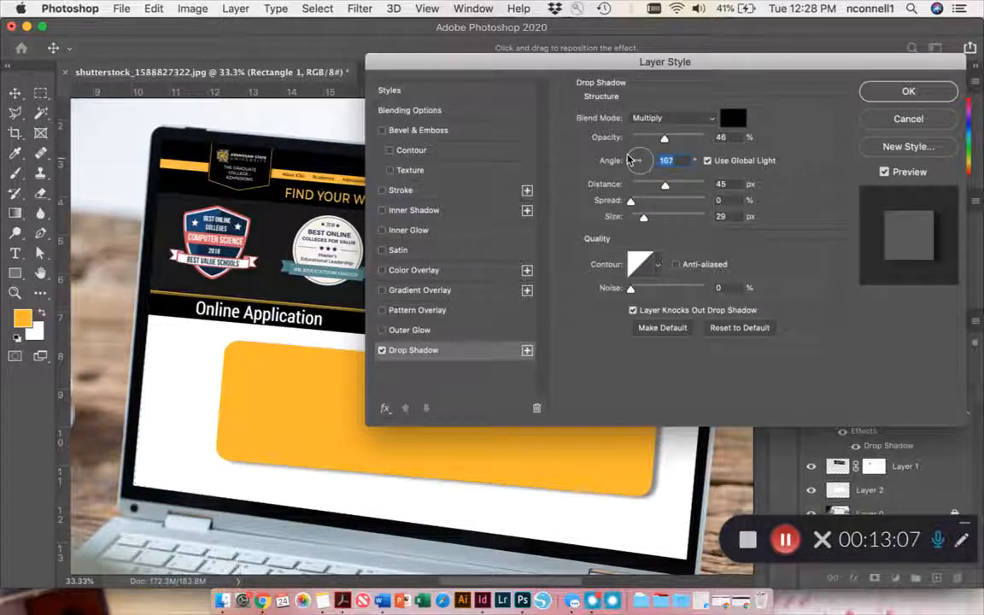
pyautogui.moveTo(635, 160); pyautogui.dragTo(635, 167)
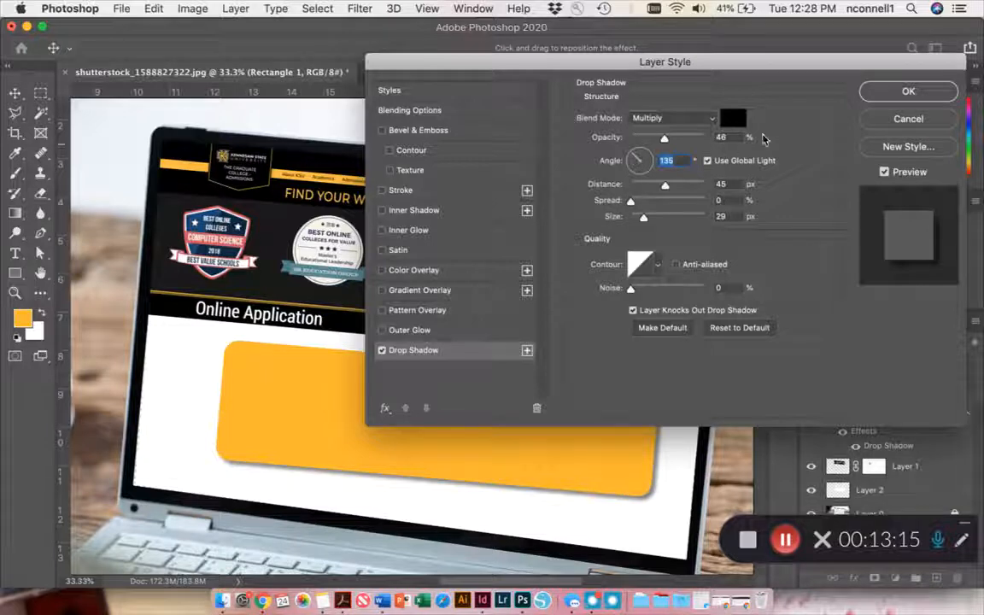
pyautogui.click(908, 90)
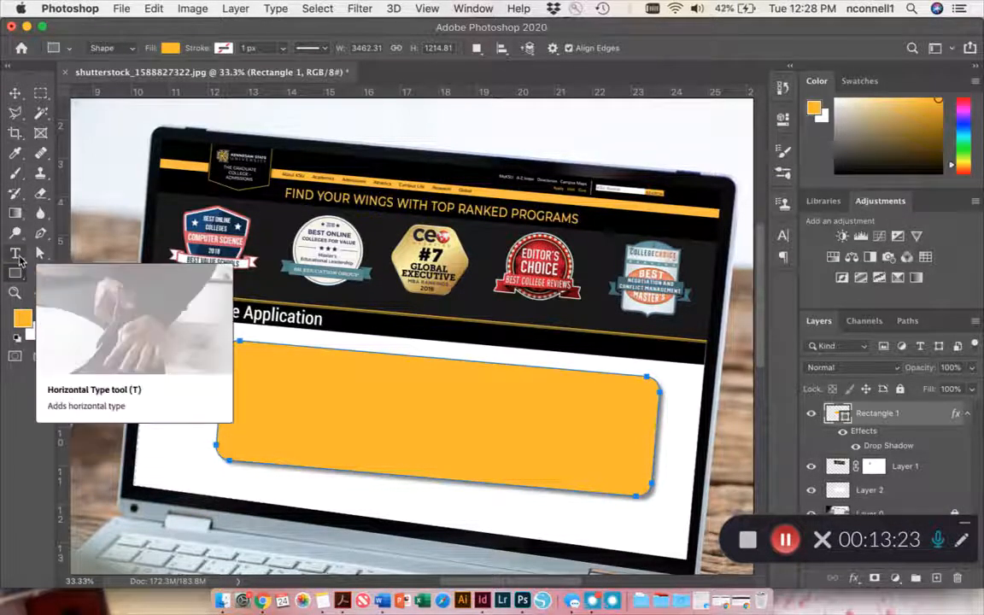
# Create an APPLY NOW text layer in DIN Condensed Bold above the gold button
pyautogui.click(16, 253)
pyautogui.write('APPLY NOW')
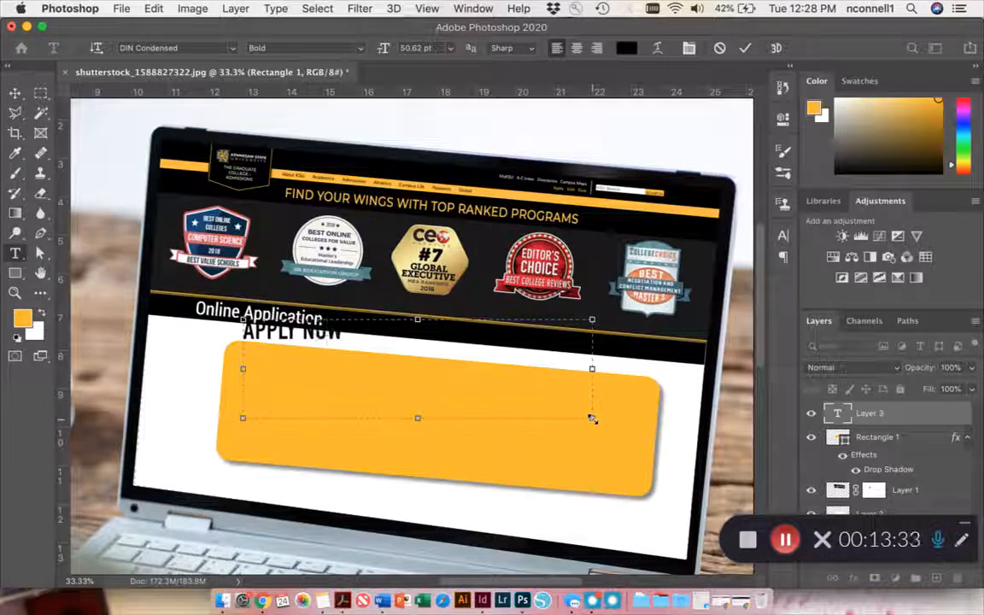
pyautogui.moveTo(591, 418); pyautogui.dragTo(393, 359)
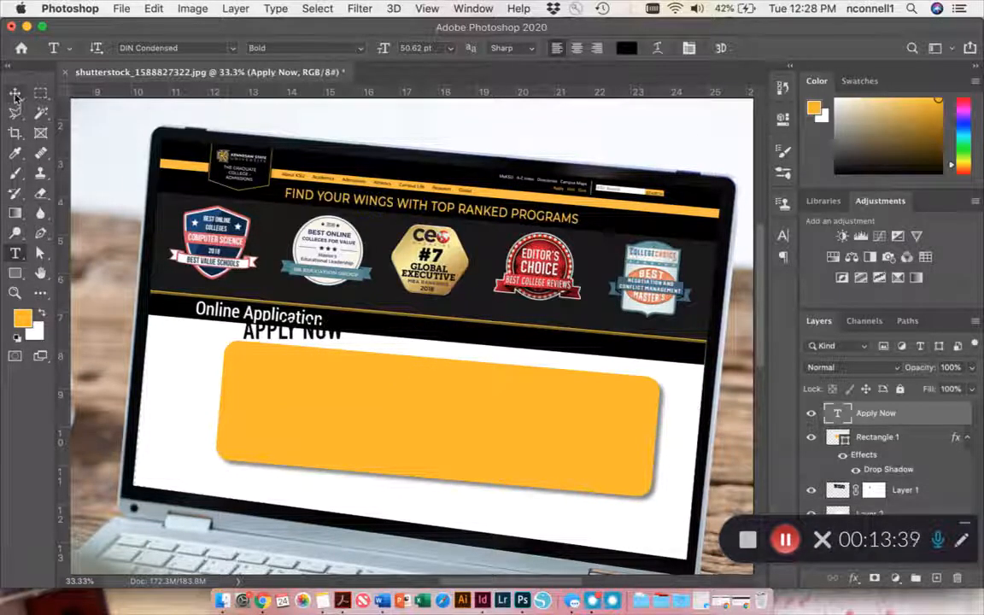
pyautogui.click(14, 92)
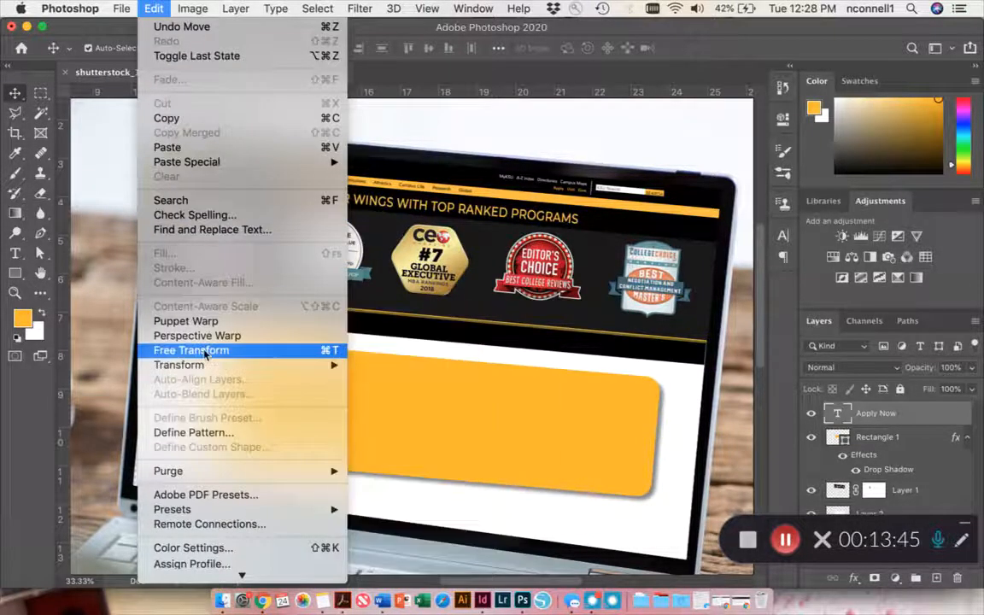
# Free Transform the APPLY NOW text onto the gold button, scaled and tilted to match it
pyautogui.click(191, 350)
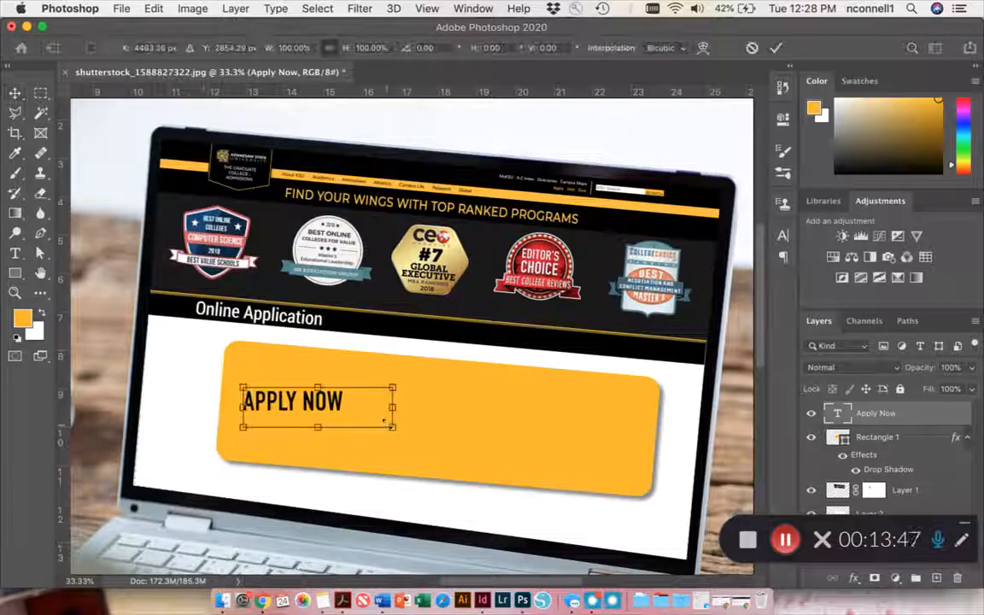
pyautogui.moveTo(392, 431); pyautogui.dragTo(563, 475)
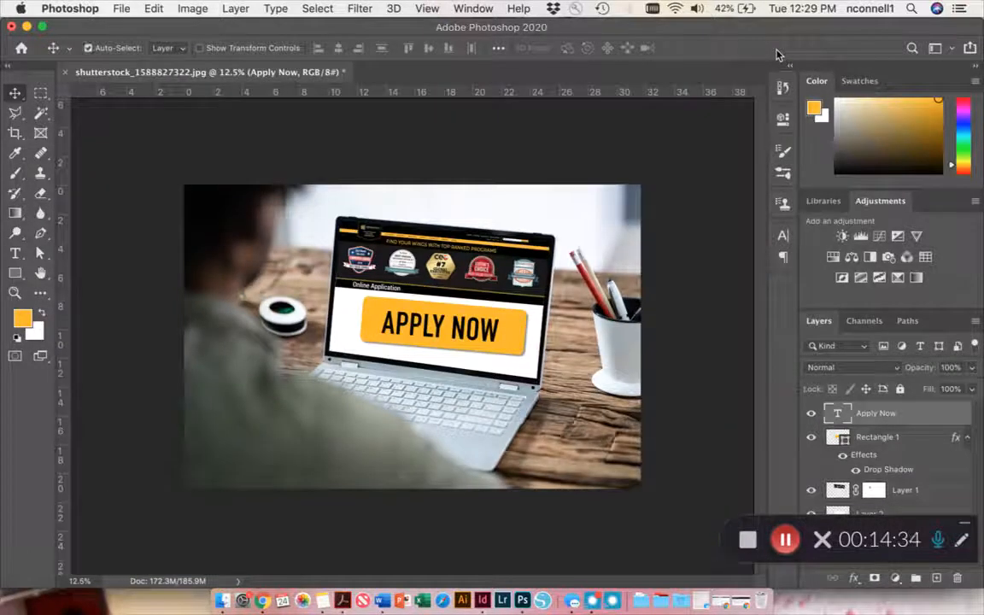
pyautogui.moveTo(692, 321)
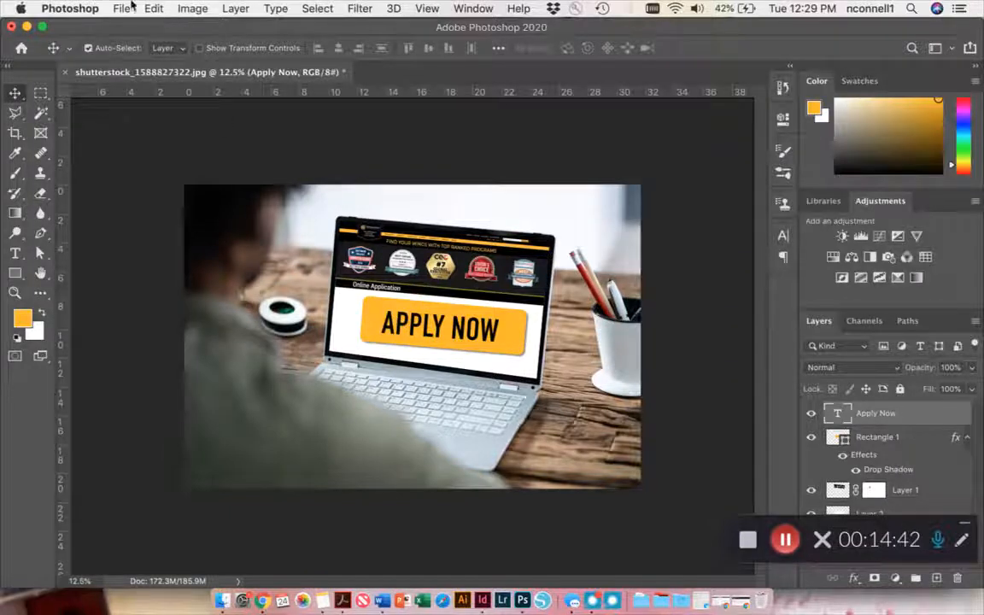
# Save As website-applynow.psd in PR 4405 > Magazine, accepting the Photoshop Format Options
pyautogui.click(121, 7)
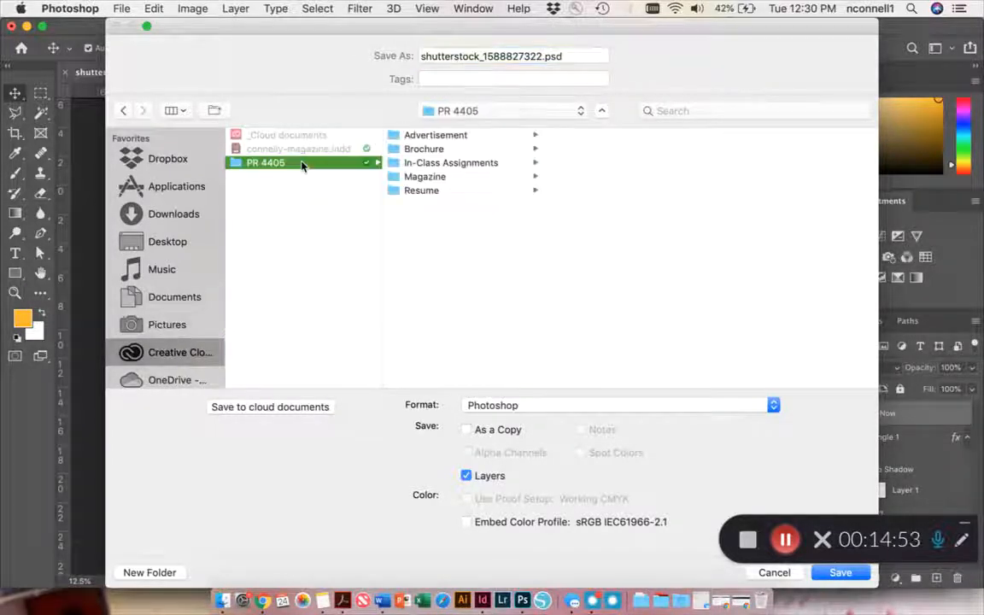
pyautogui.click(424, 176)
pyautogui.write('website-app')
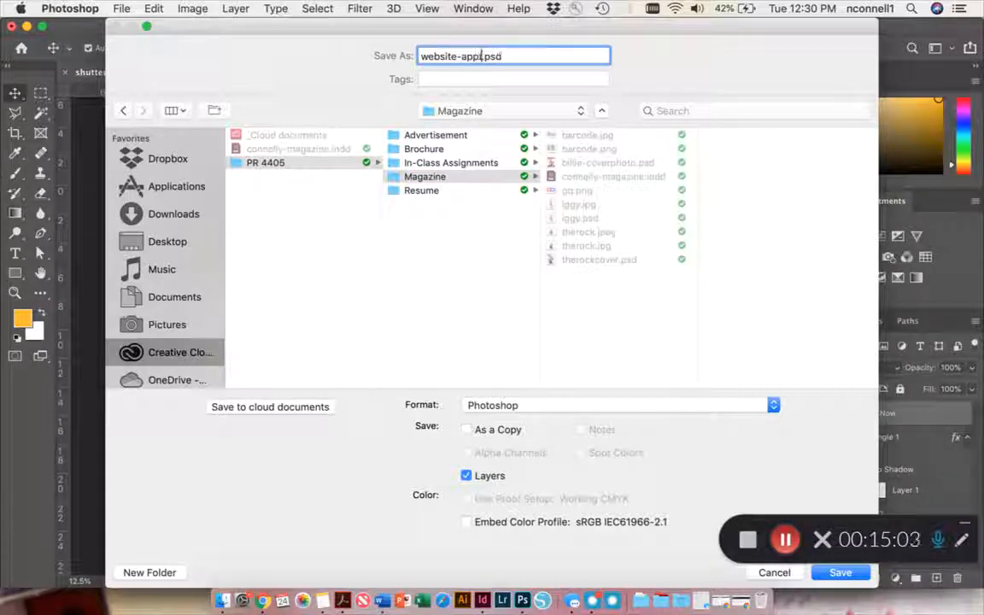
pyautogui.write('lynow')
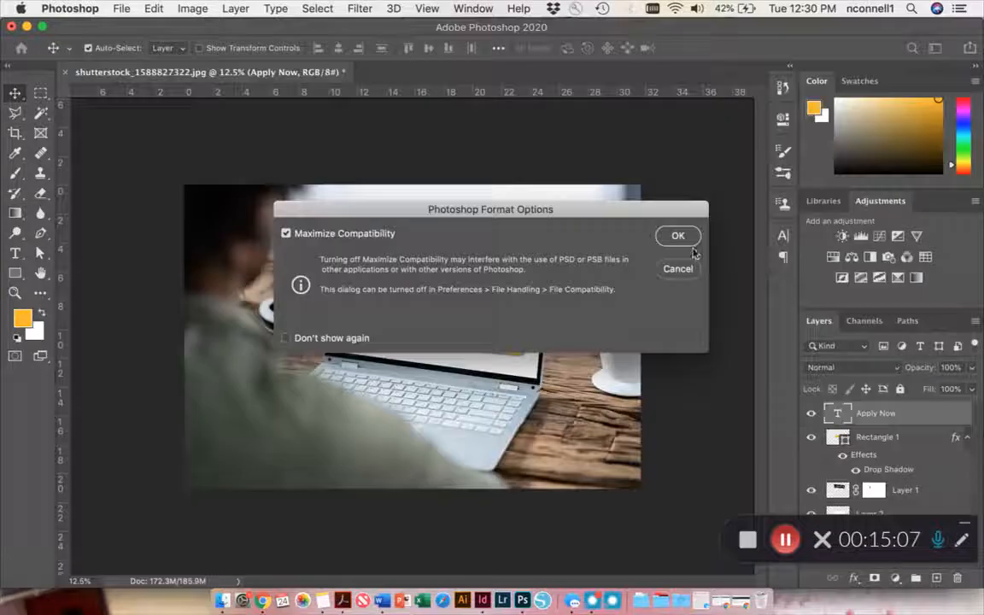
pyautogui.click(677, 236)
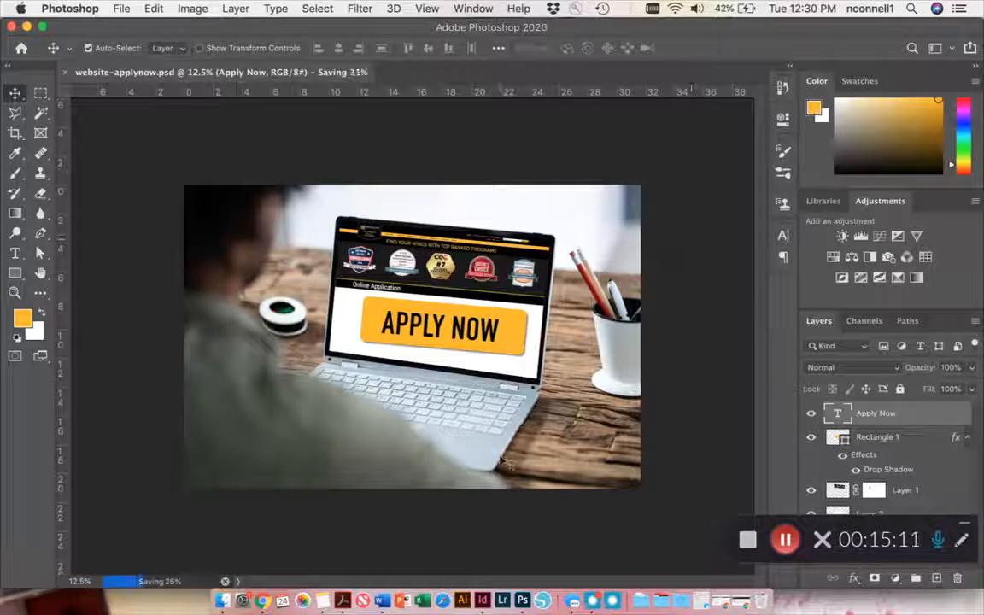
pyautogui.moveTo(485, 581)
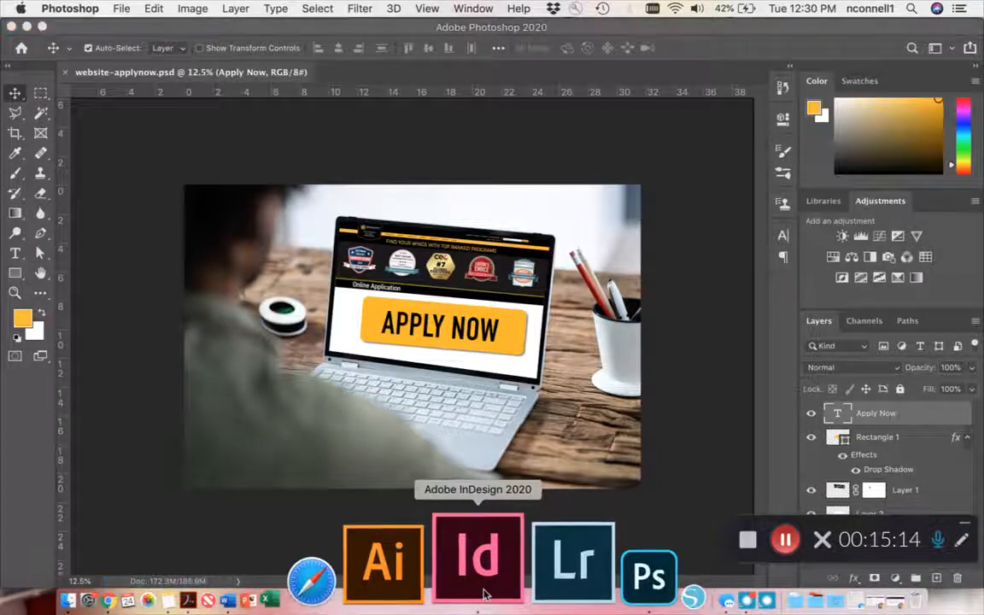
# In InDesign, place website-applynow.psd into the selected laptop photo frame, replacing it
pyautogui.click(479, 560)
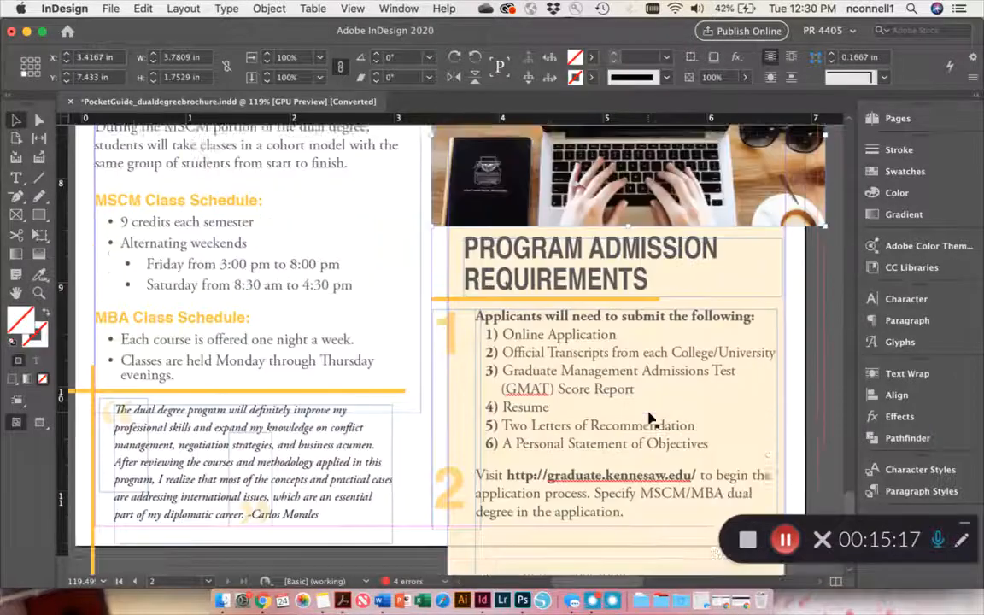
pyautogui.scroll(3)
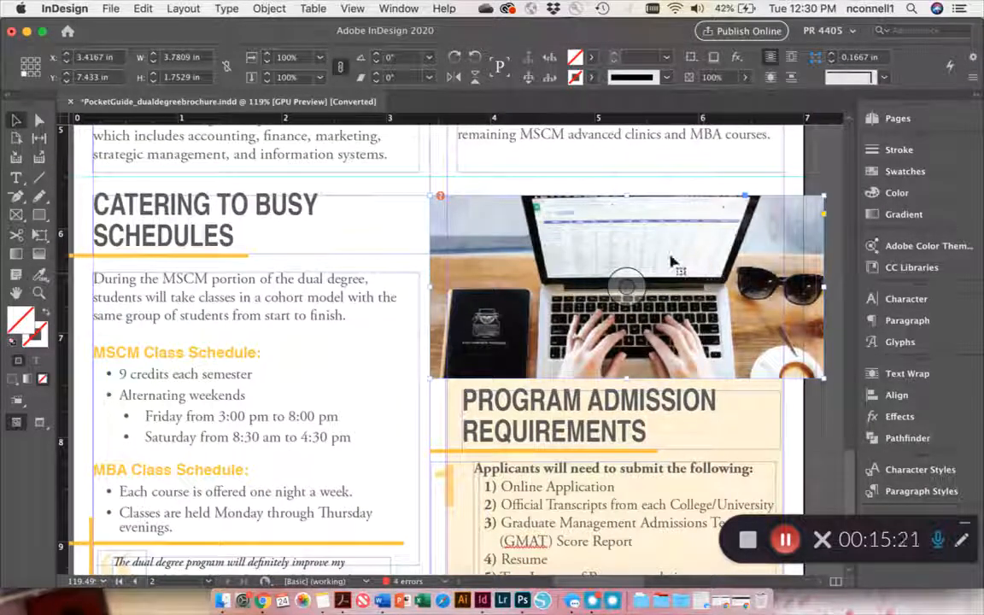
pyautogui.click(109, 9)
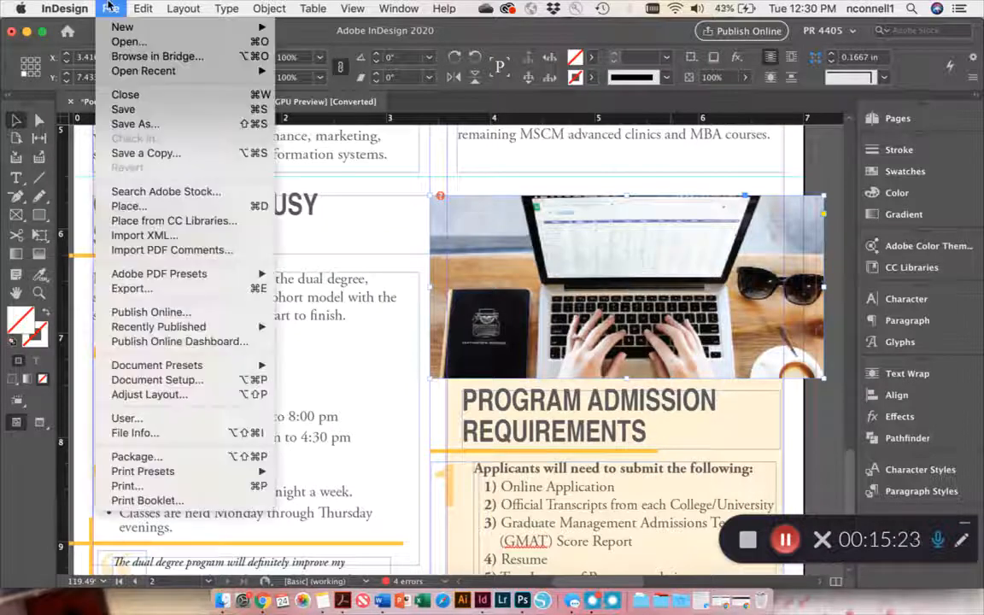
pyautogui.moveTo(177, 342)
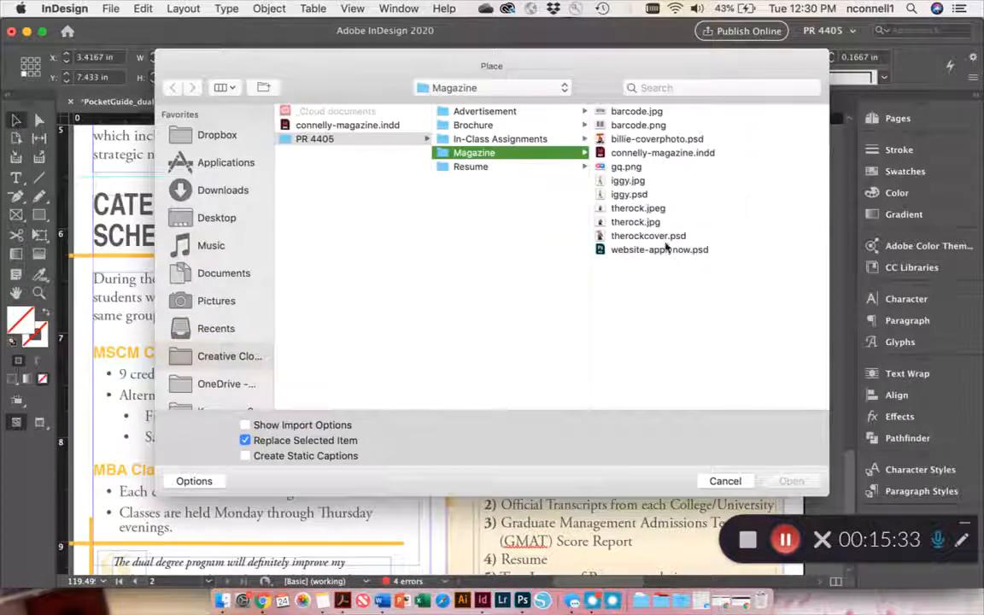
pyautogui.click(660, 249)
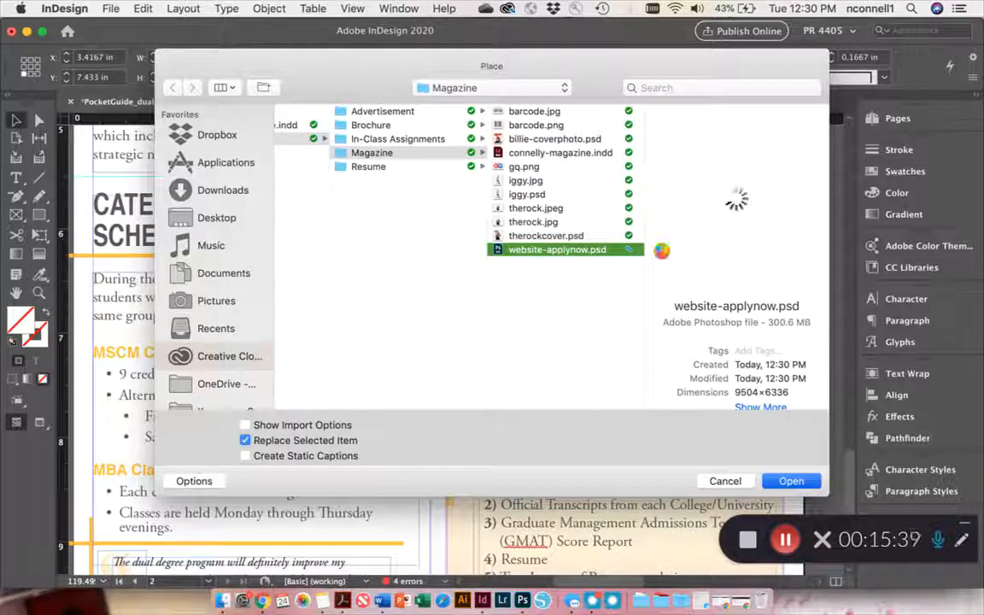
pyautogui.click(791, 480)
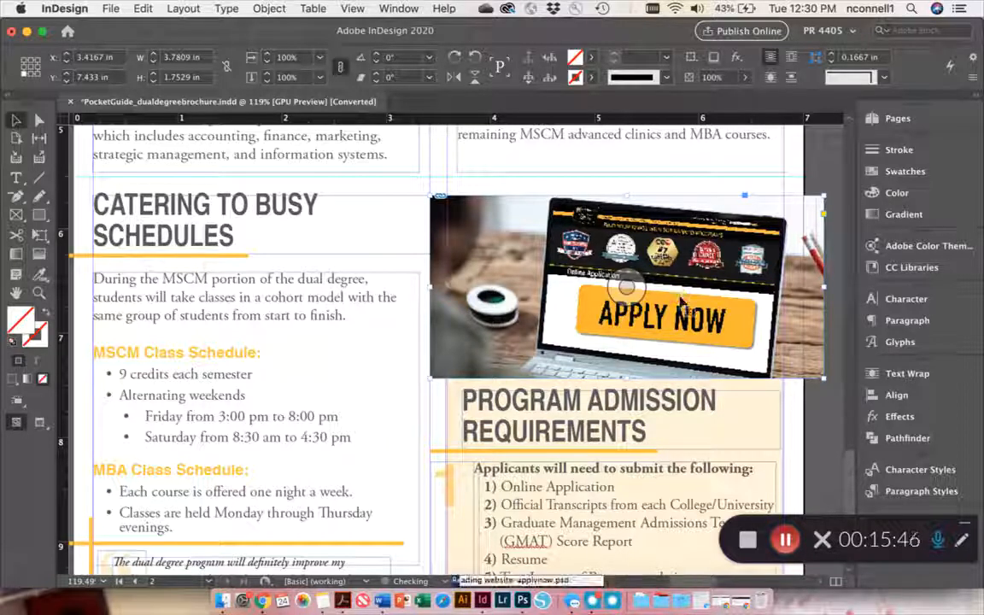
# Fit the mockup proportionally in its frame and widen the frame to the column width
pyautogui.rightClick(658, 316)
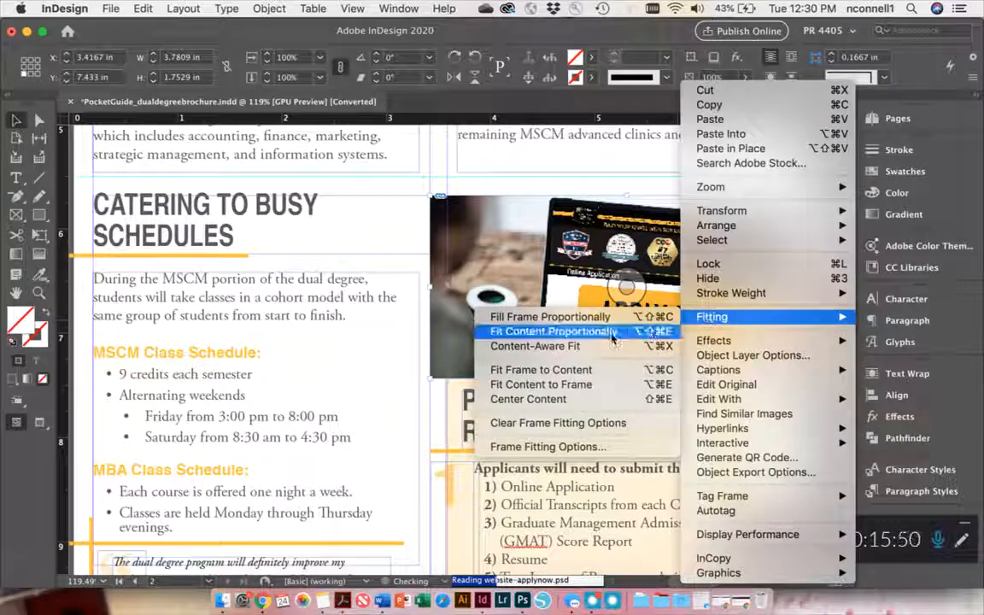
pyautogui.click(553, 331)
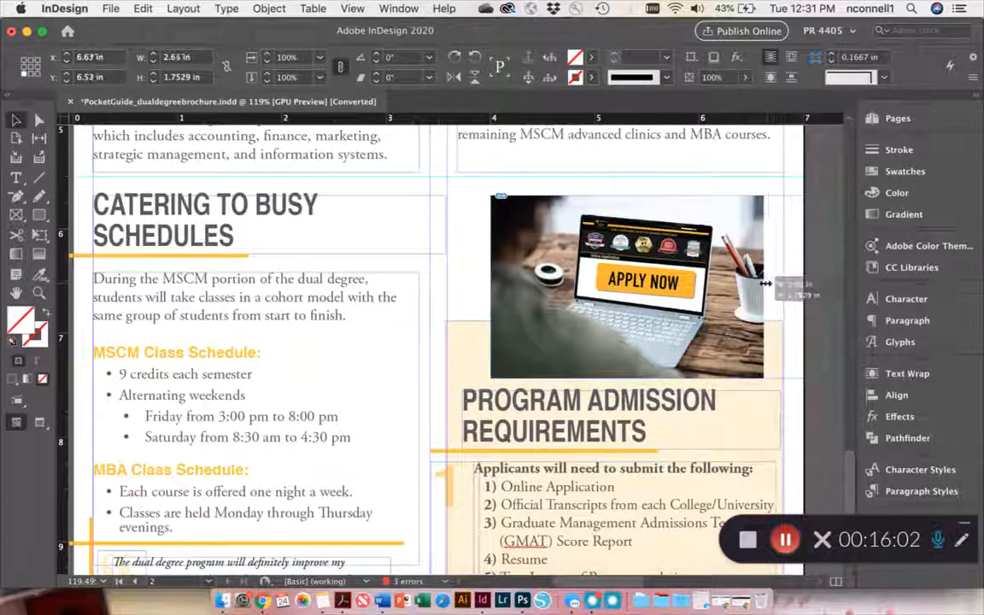
pyautogui.click(627, 287)
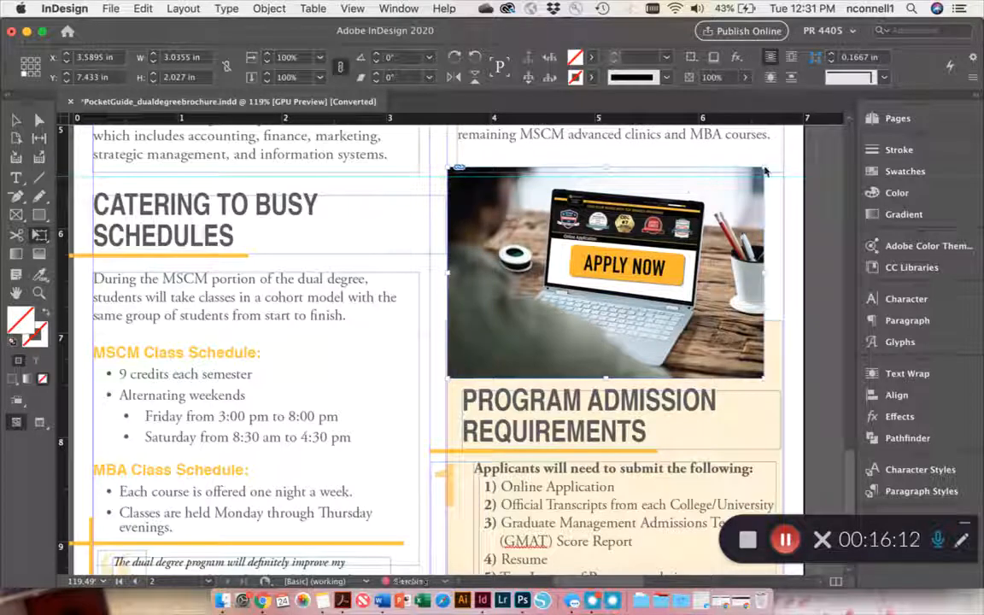
pyautogui.moveTo(765, 171); pyautogui.dragTo(786, 161)
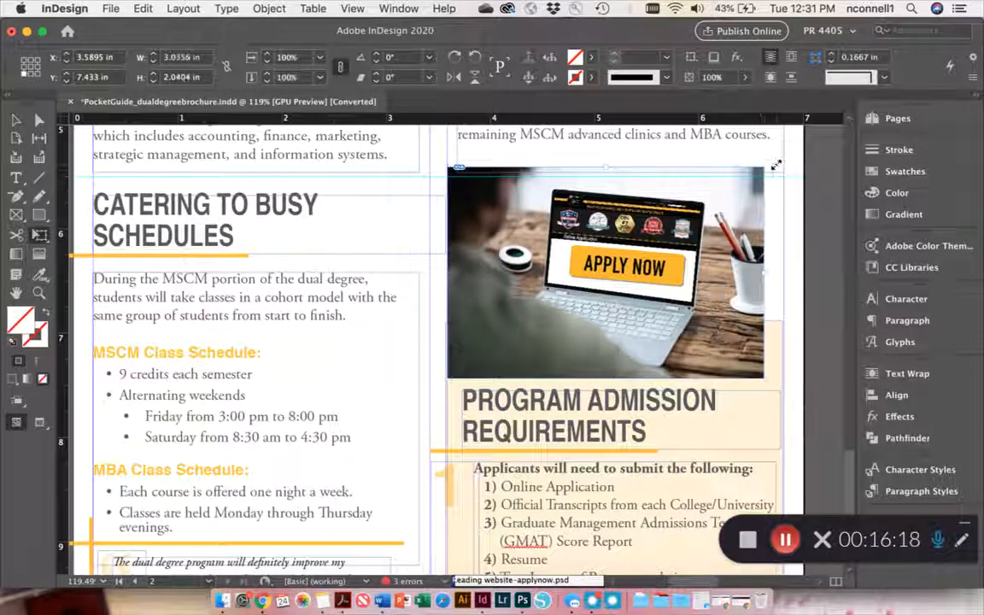
pyautogui.moveTo(775, 164); pyautogui.dragTo(789, 160)
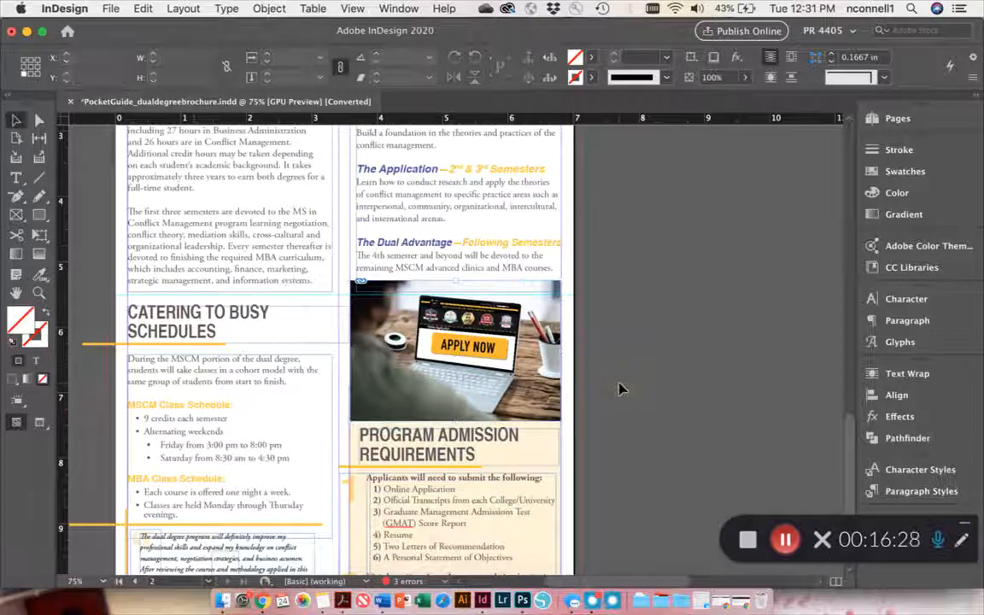
# Save the brochure under its existing PocketGuide_dualdegreebrochure name
pyautogui.scroll(-3)
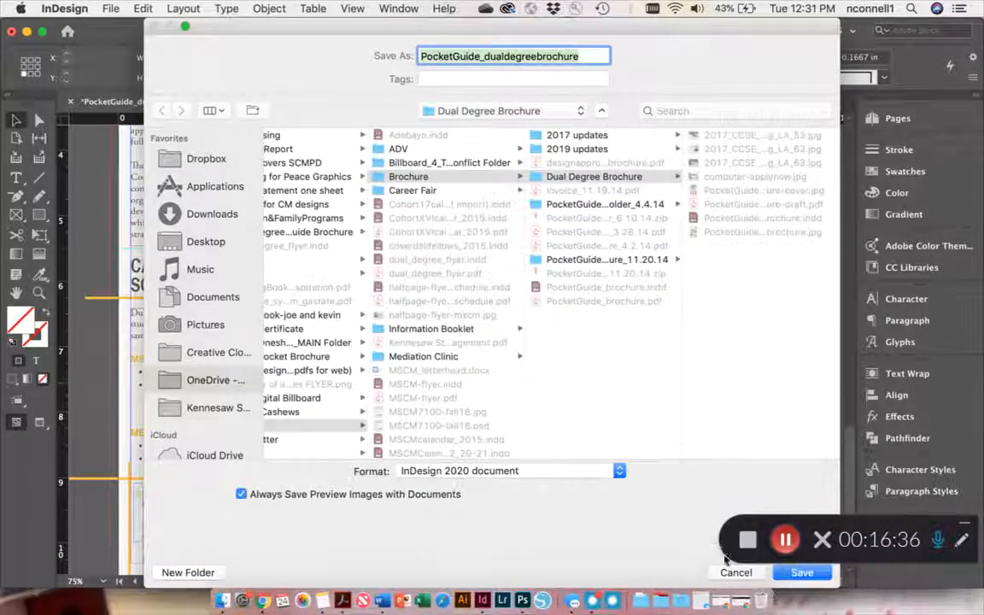
pyautogui.click(800, 572)
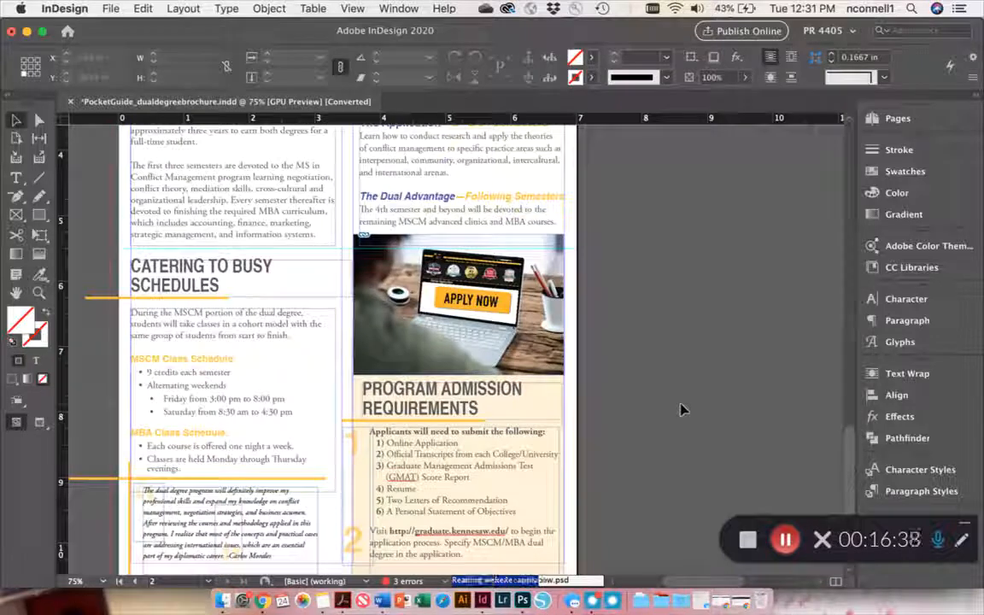